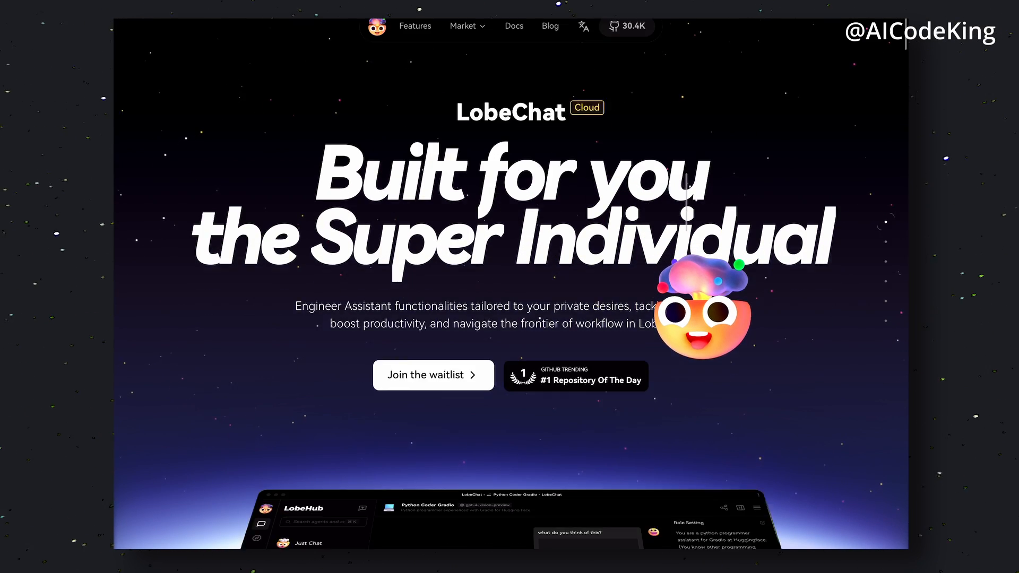
Scroll the README past the feature banner to the Supported Model Service Providers list.
scroll(down, 3)
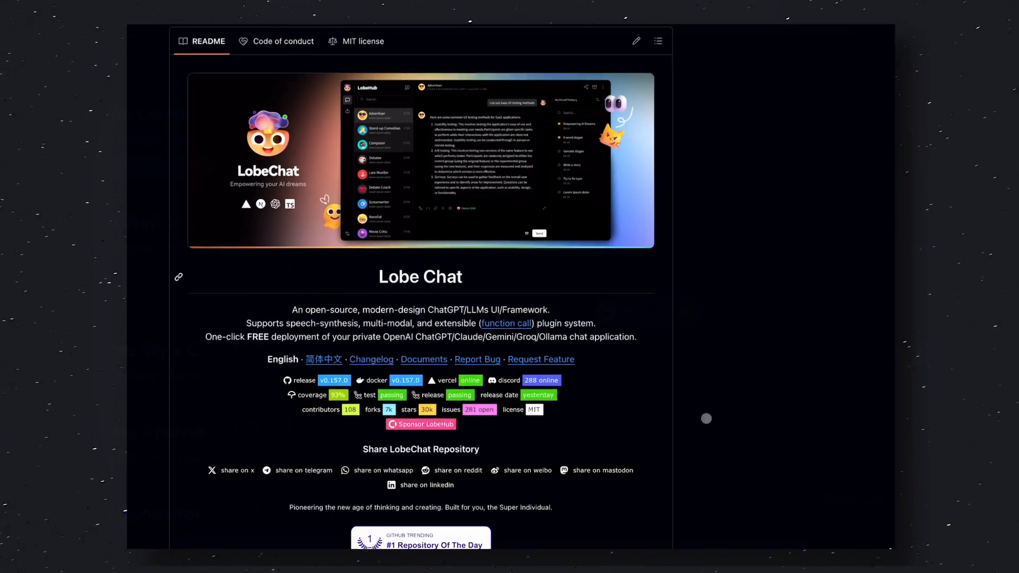
scroll(down, 3)
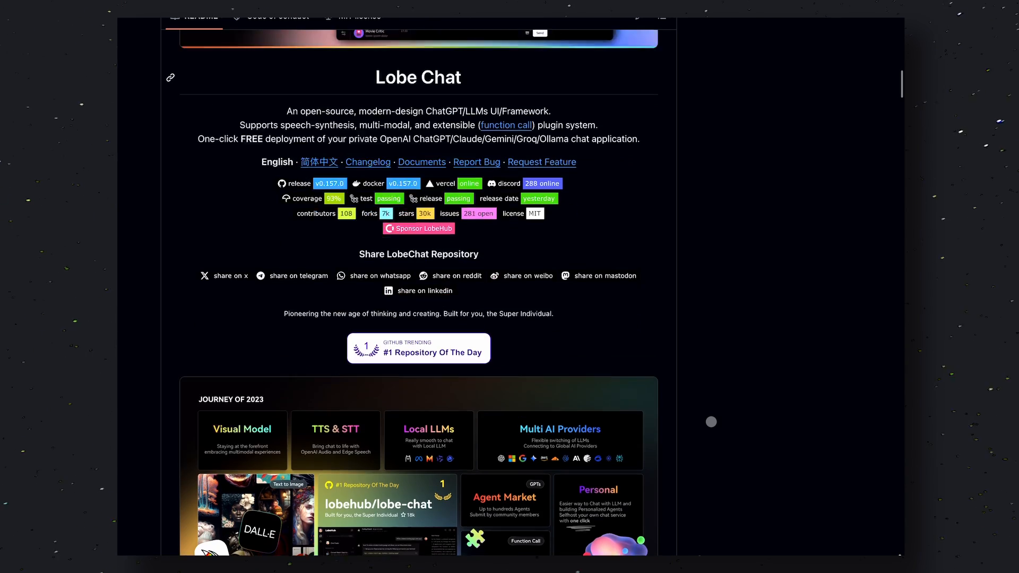
scroll(down, 3)
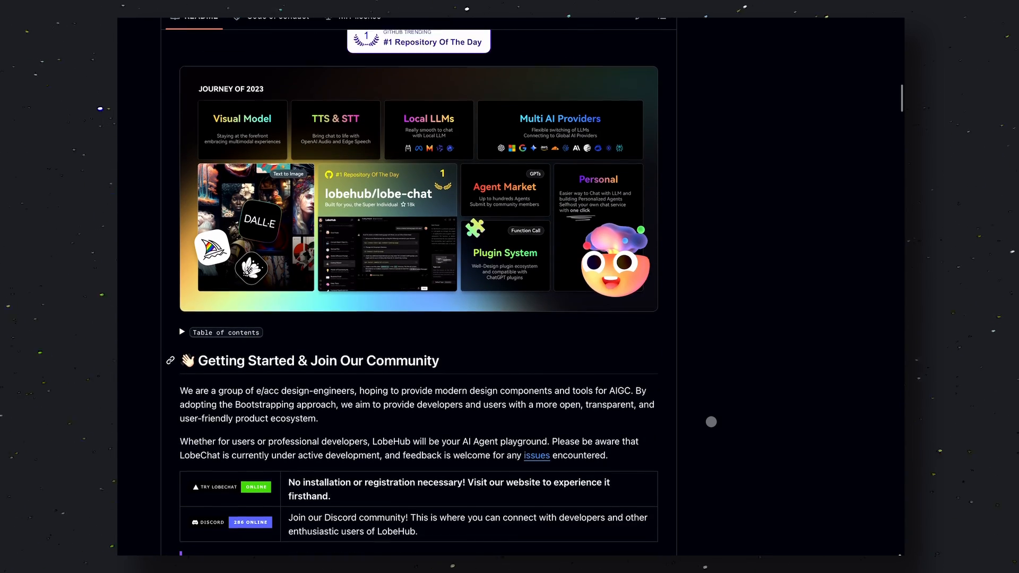
scroll(down, 3)
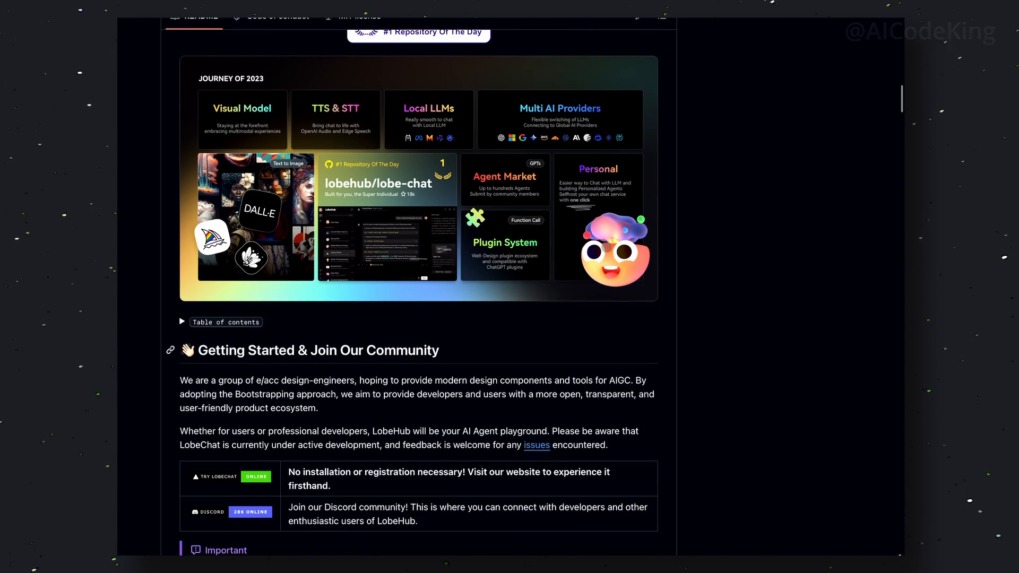
scroll(down, 3)
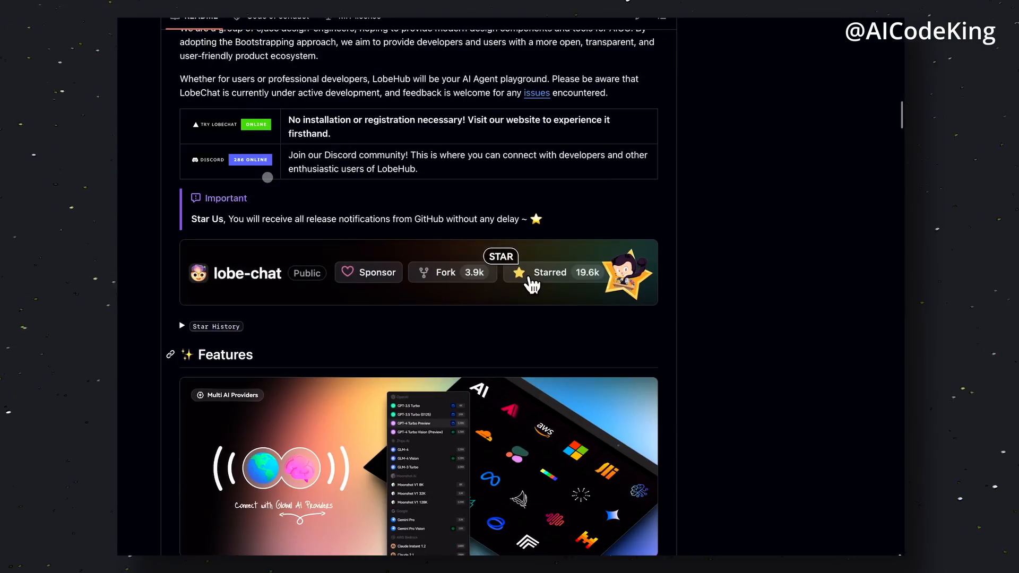
scroll(down, 3)
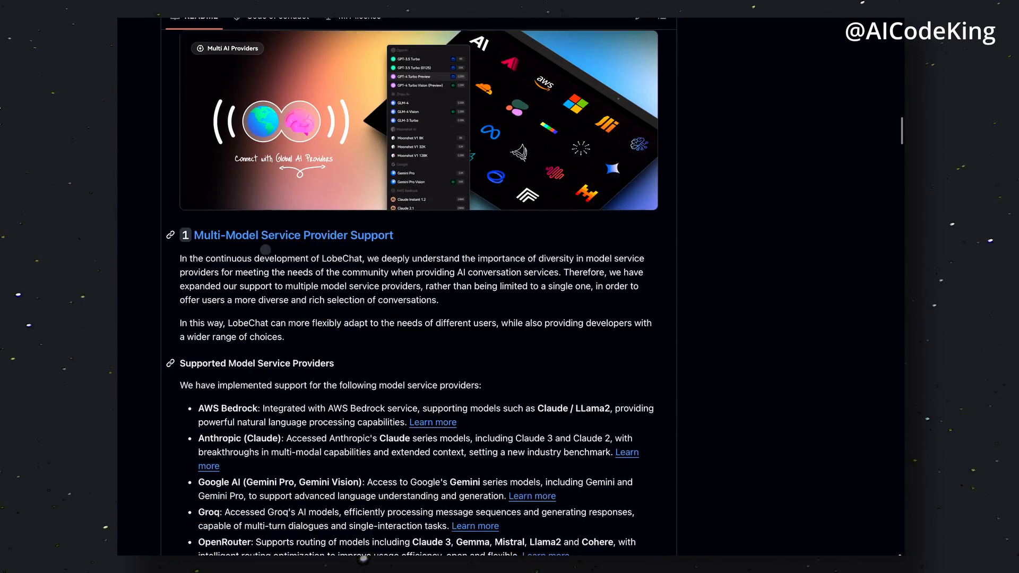
scroll(up, 3)
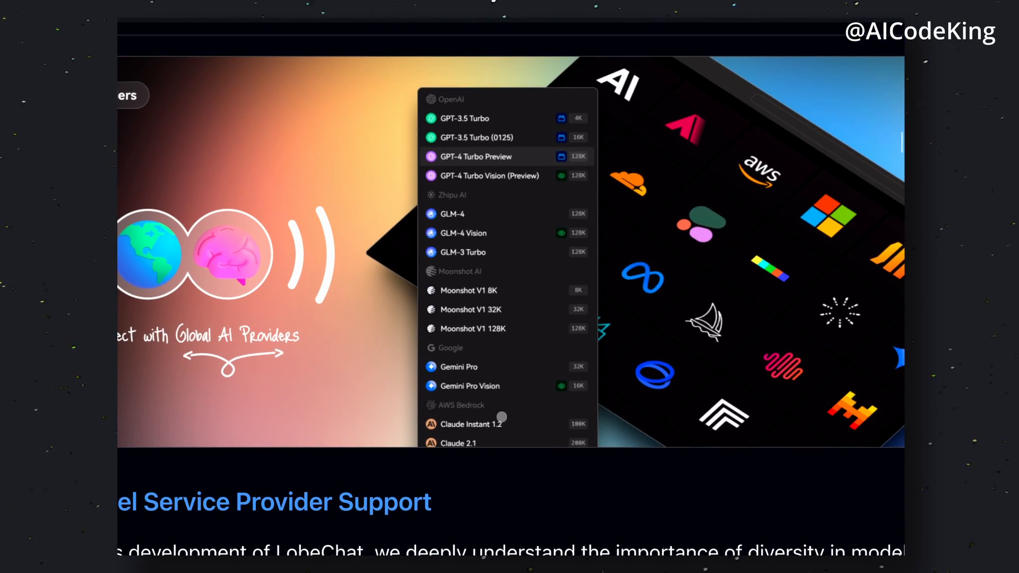
scroll(down, 3)
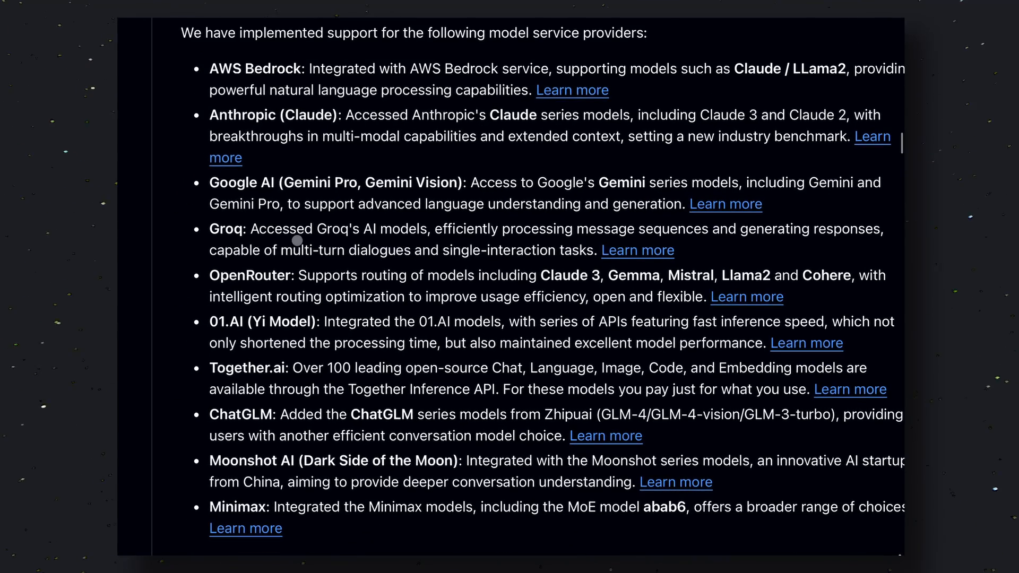
Highlight the AWS Bedrock provider name in the providers list.
double_click(255, 68)
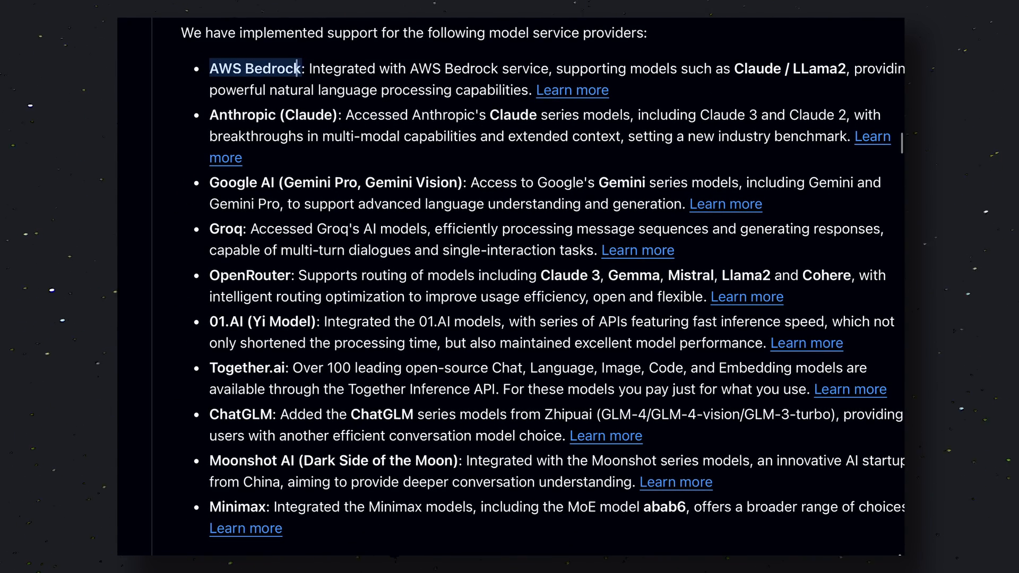
double_click(273, 115)
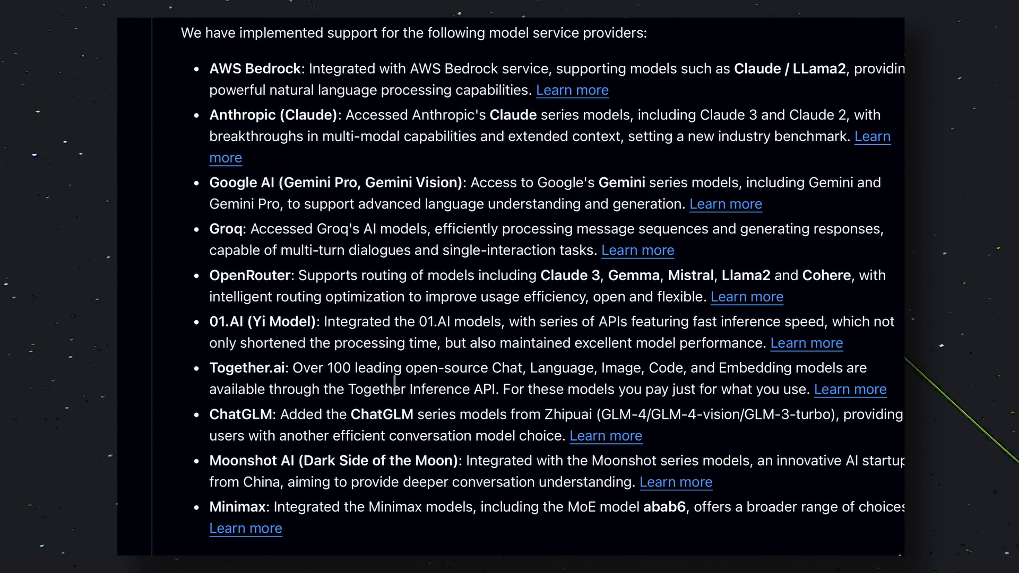
Scroll past the local Ollama and visual recognition sections to TTS & STT Voice Conversation.
scroll(down, 3)
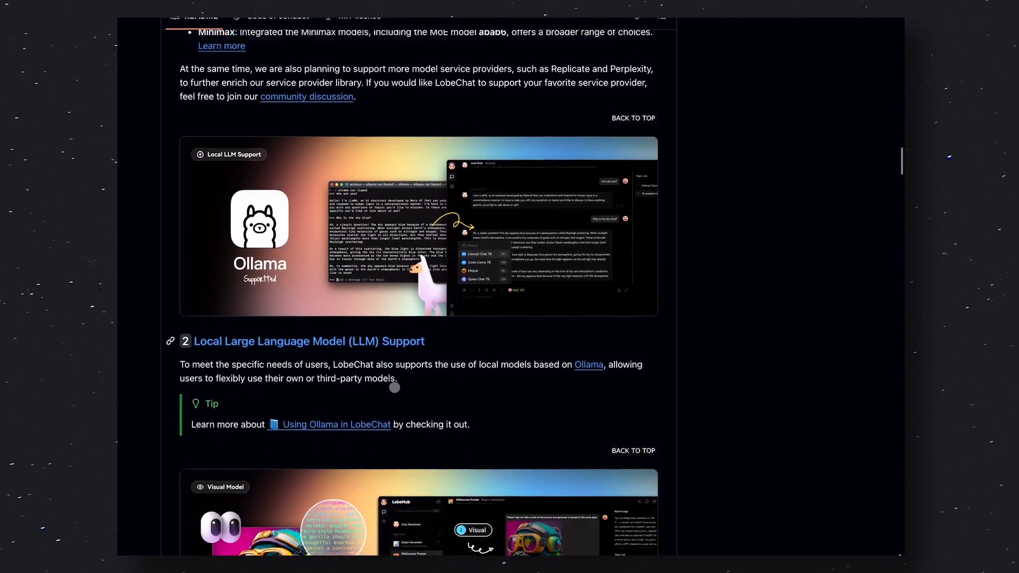
scroll(down, 3)
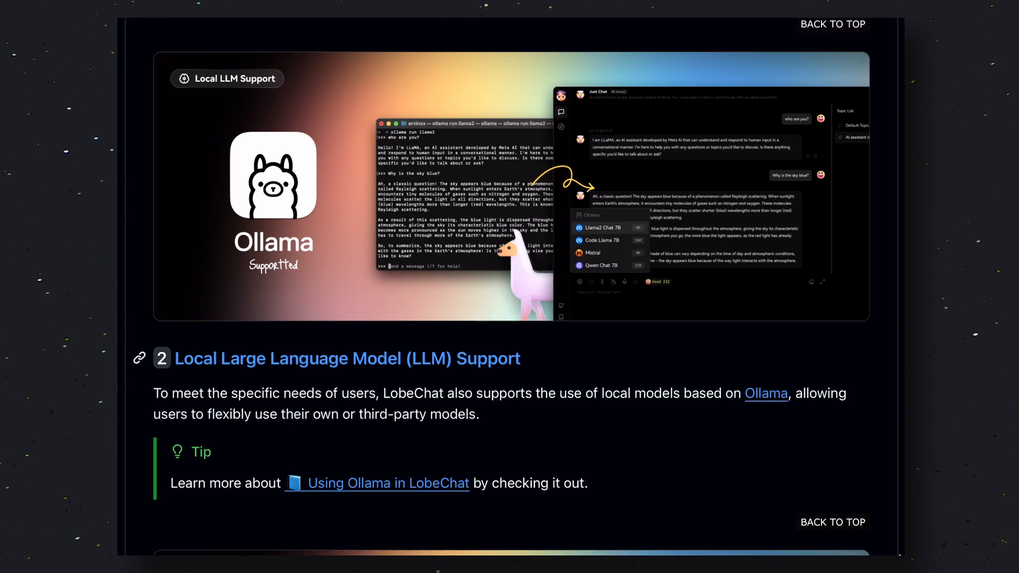
scroll(down, 3)
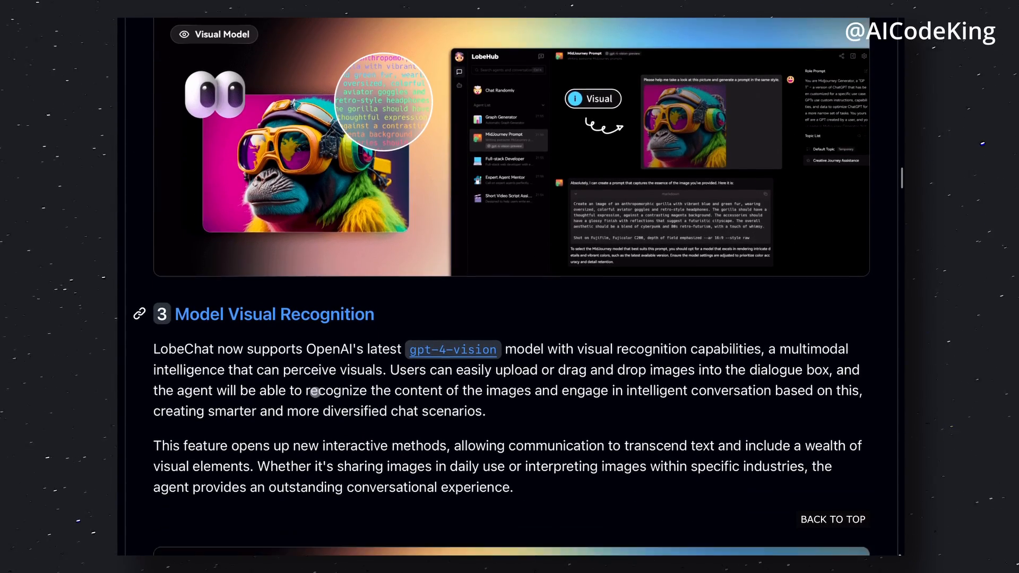
scroll(down, 3)
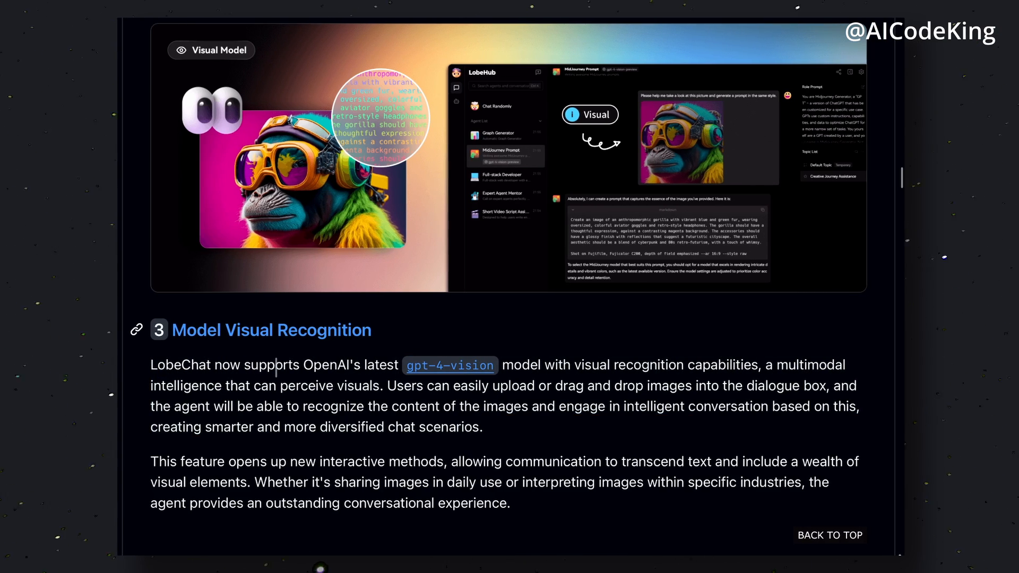
scroll(down, 3)
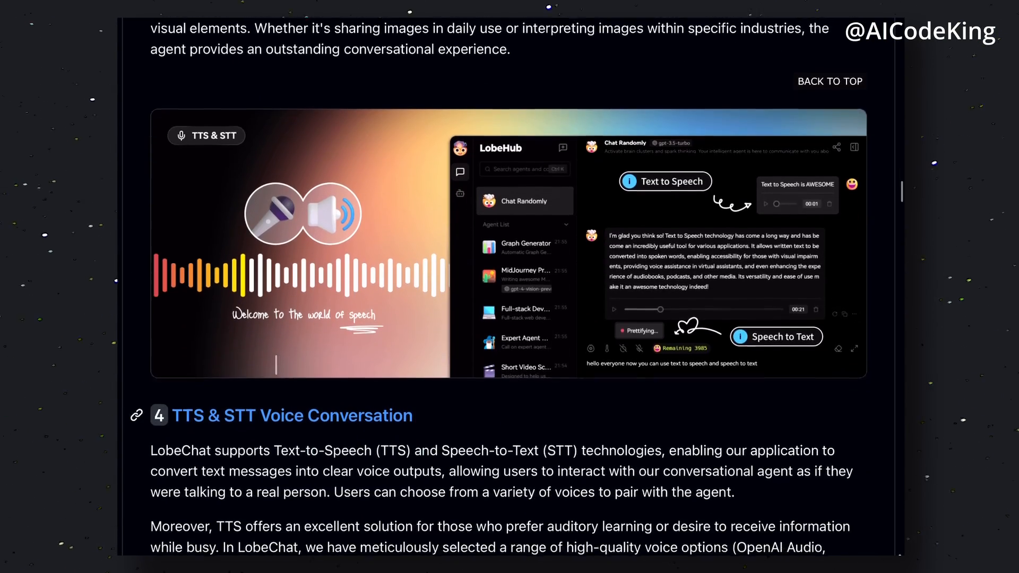
scroll(down, 3)
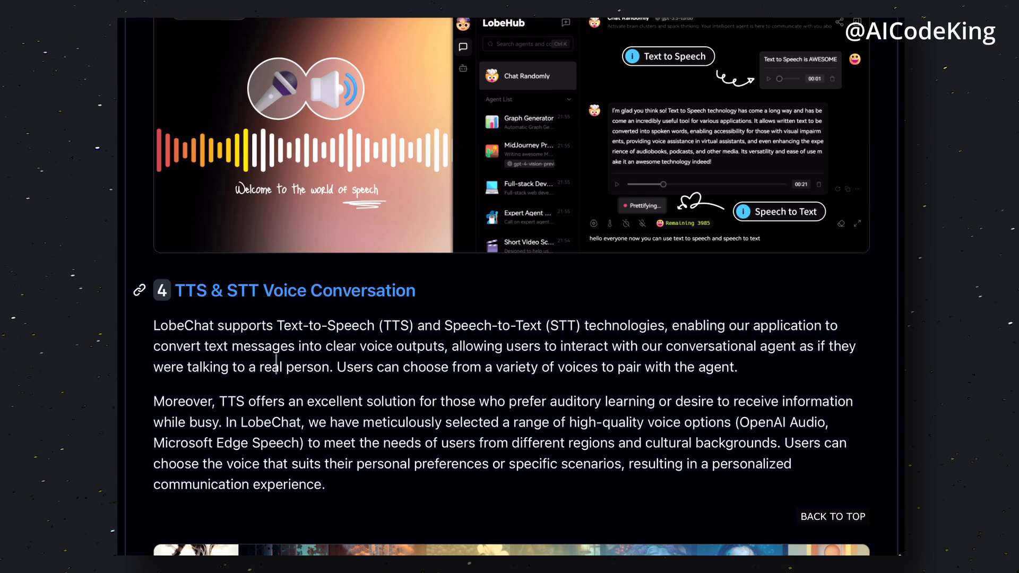
scroll(up, 3)
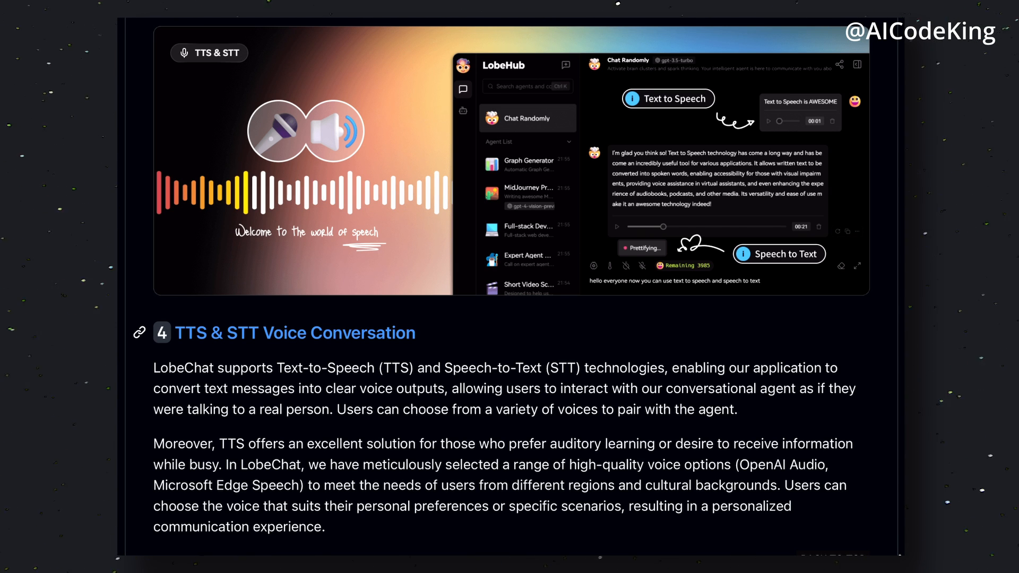
Scroll through Text to Image Generation and the Plugin System table to Agent Market (GPTs).
scroll(down, 3)
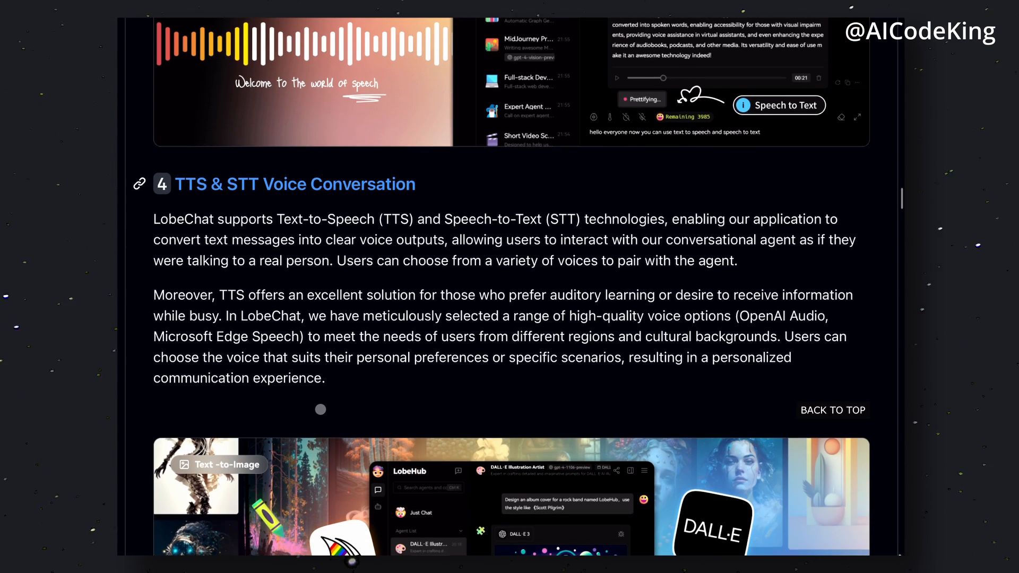
scroll(down, 3)
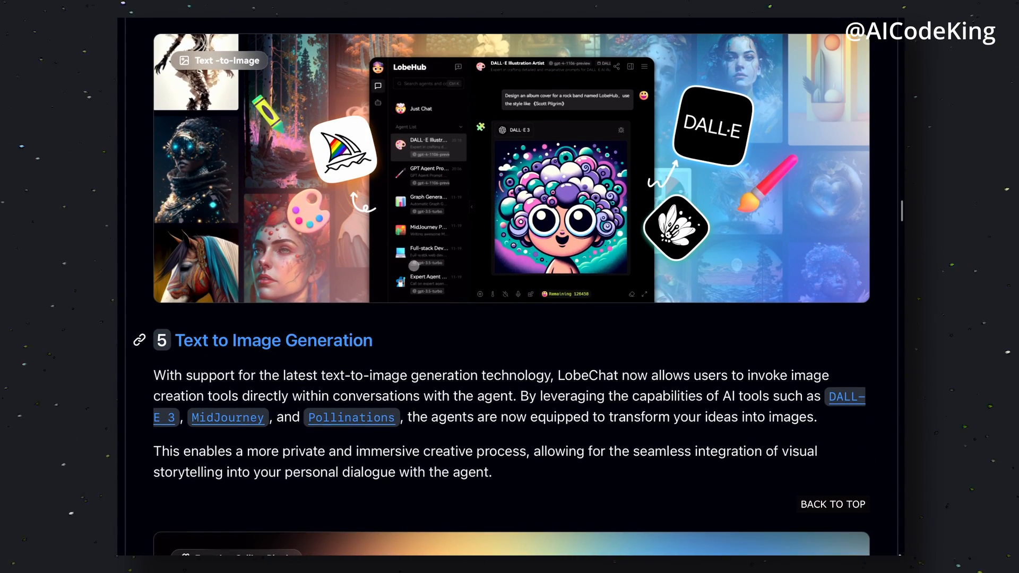
scroll(up, 3)
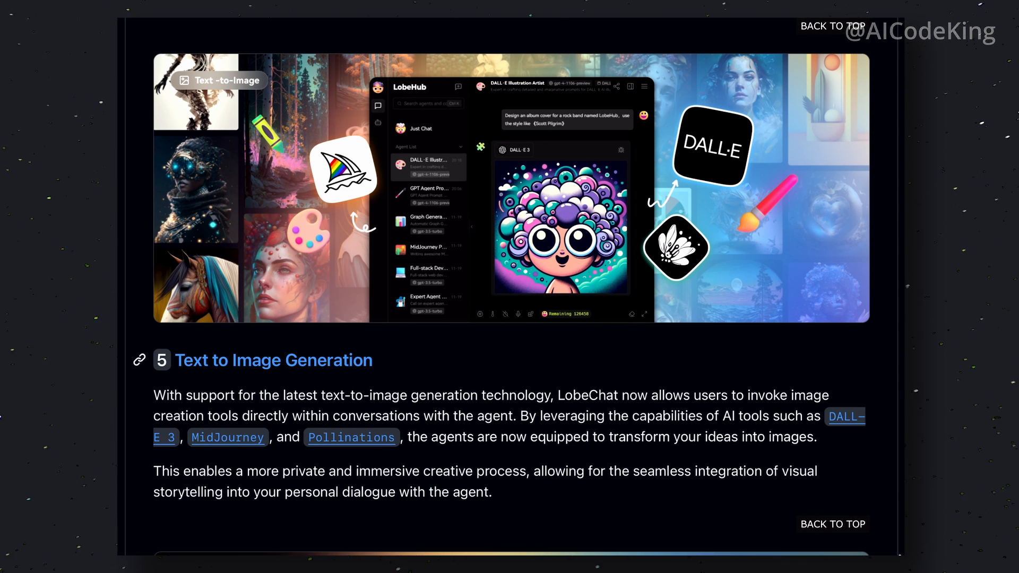
mouse_move(427, 279)
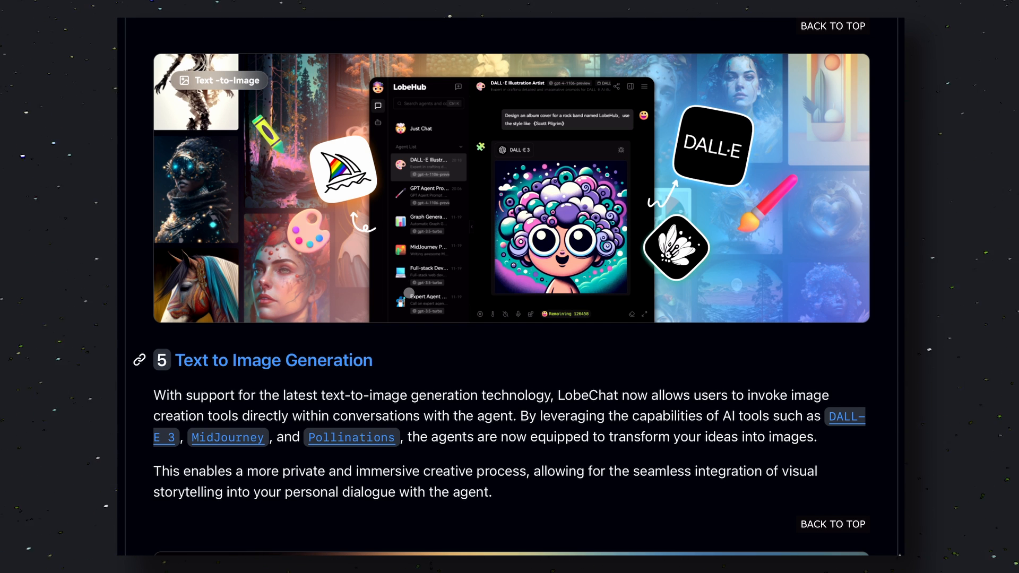
scroll(down, 3)
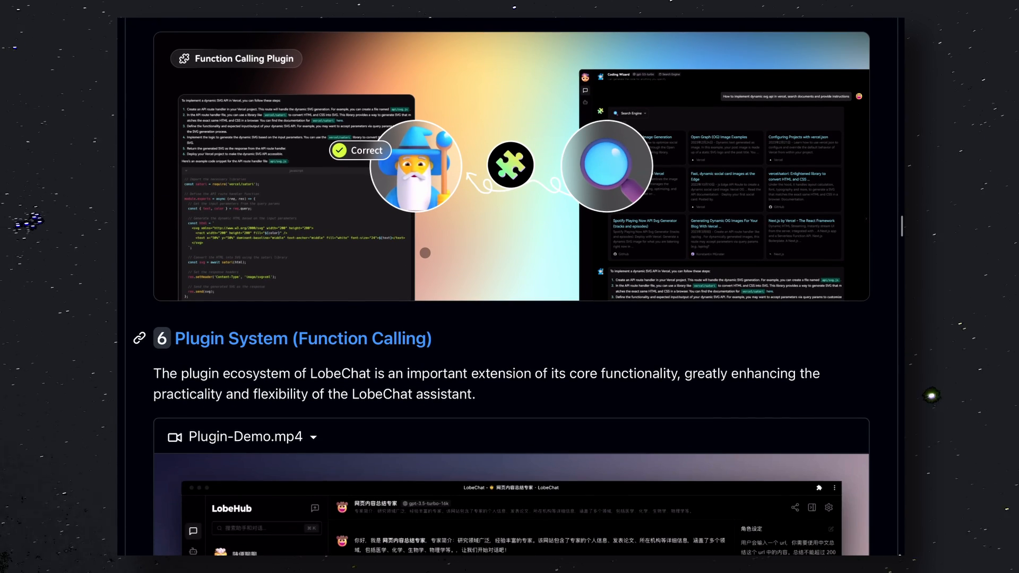
scroll(up, 3)
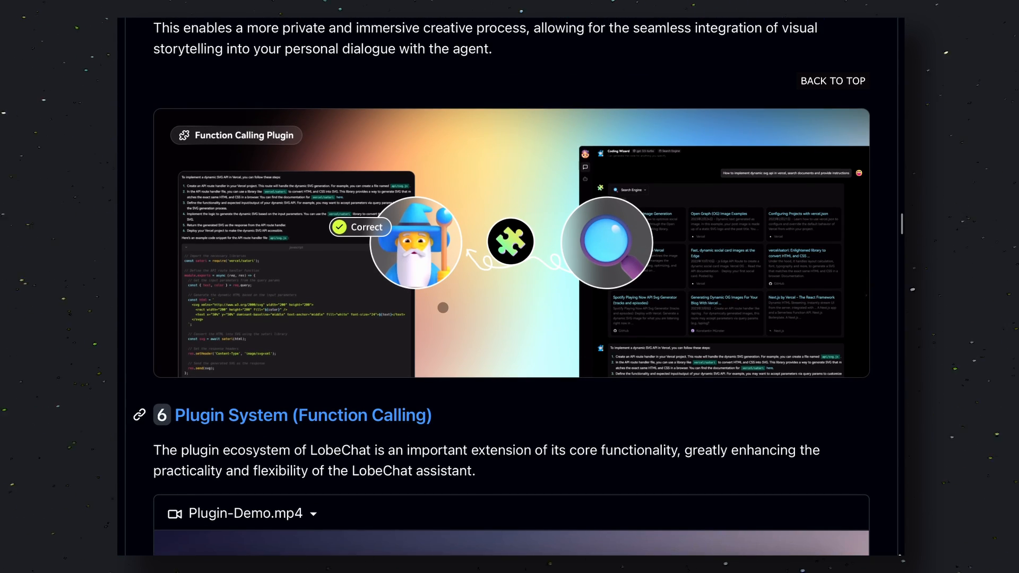
scroll(down, 3)
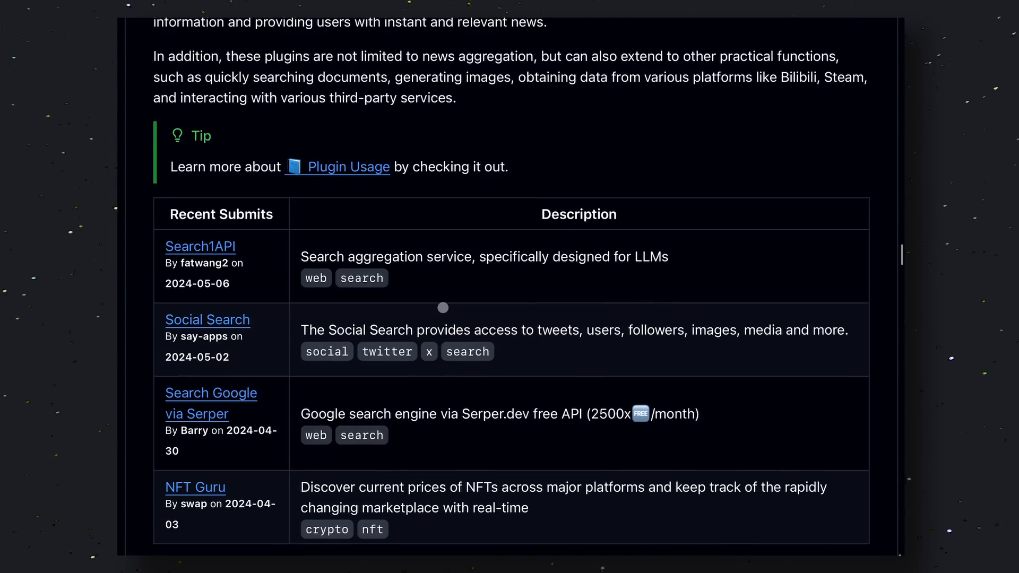
scroll(down, 3)
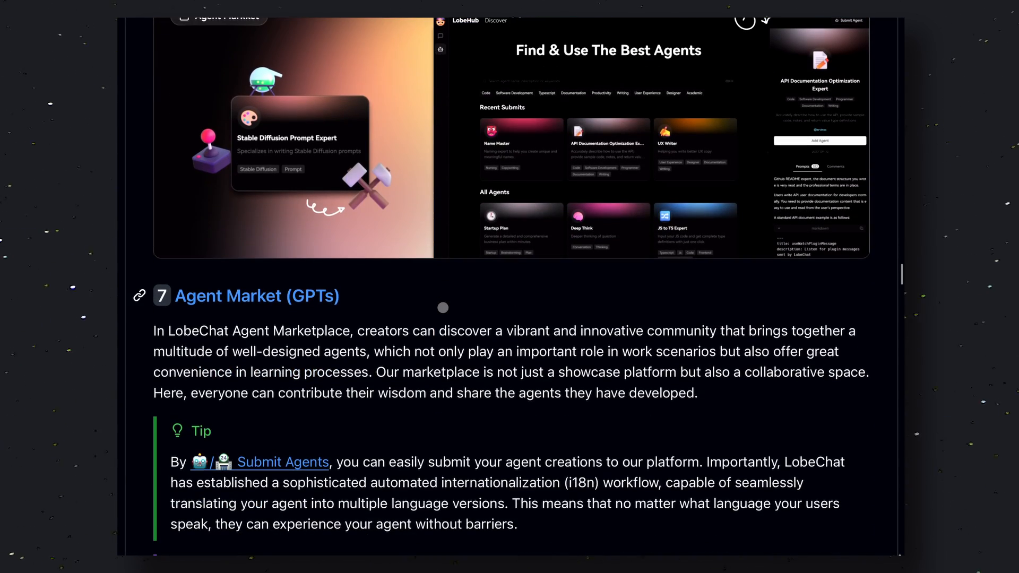
mouse_move(468, 278)
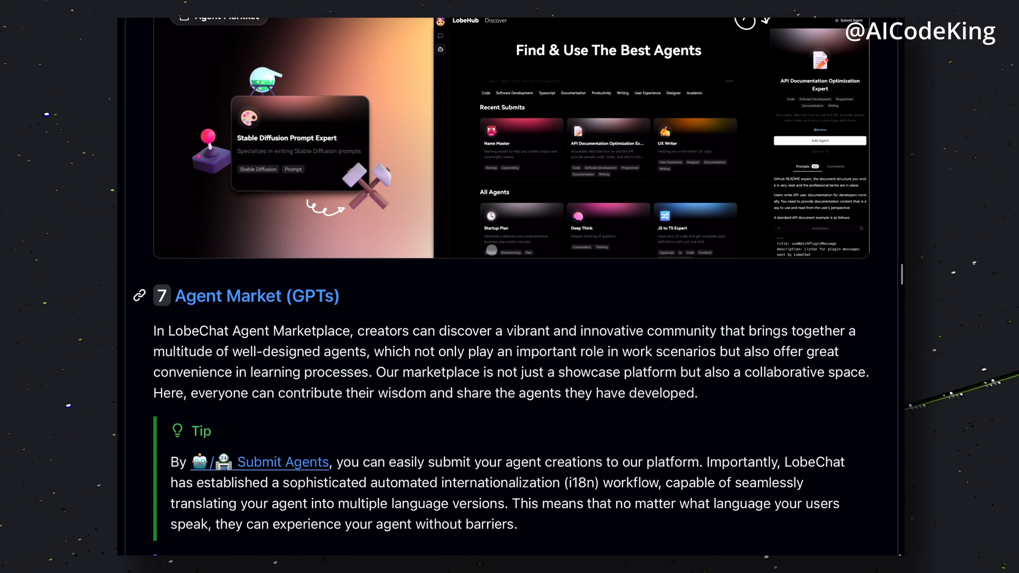
scroll(down, 3)
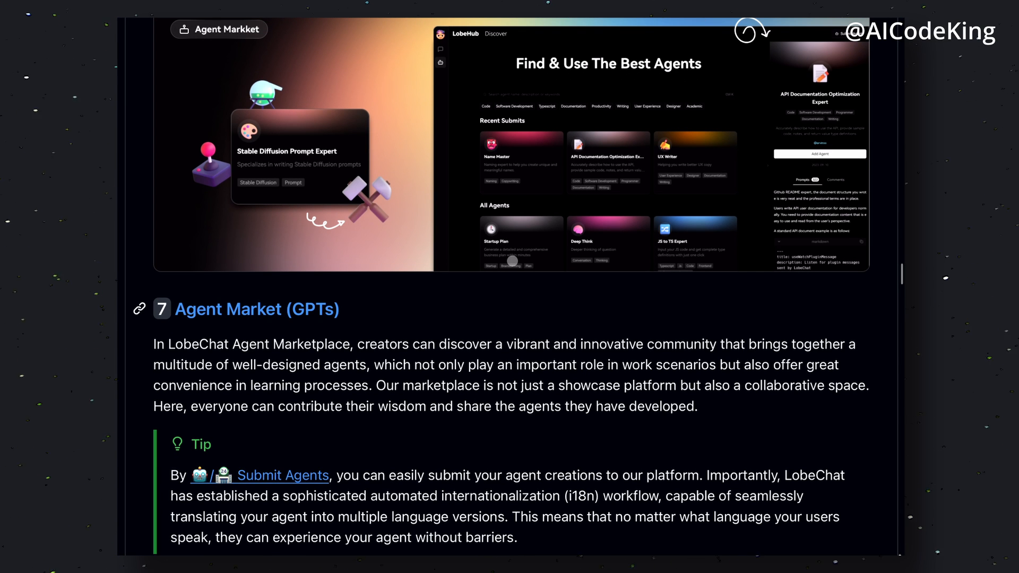
scroll(up, 3)
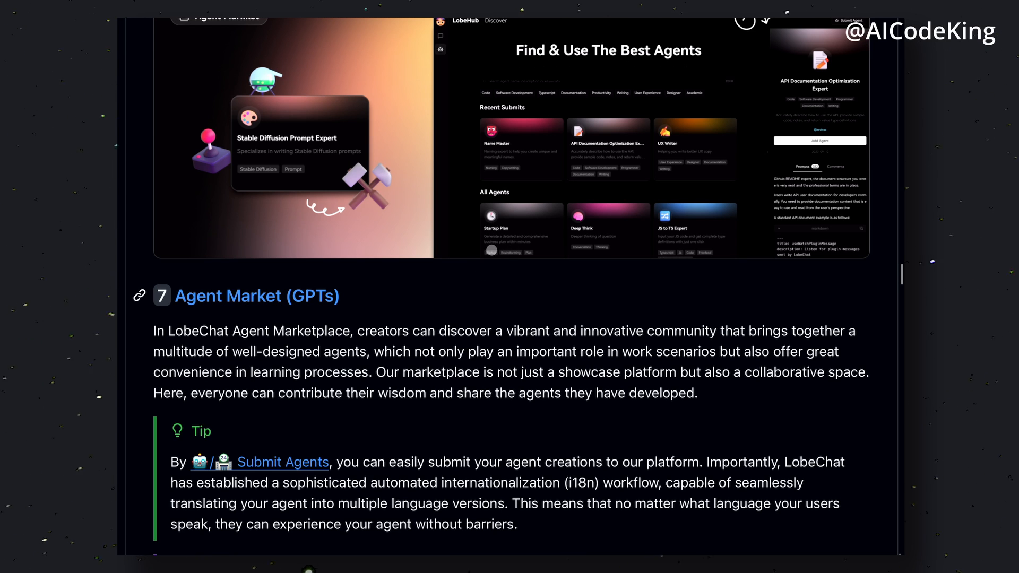
scroll(down, 3)
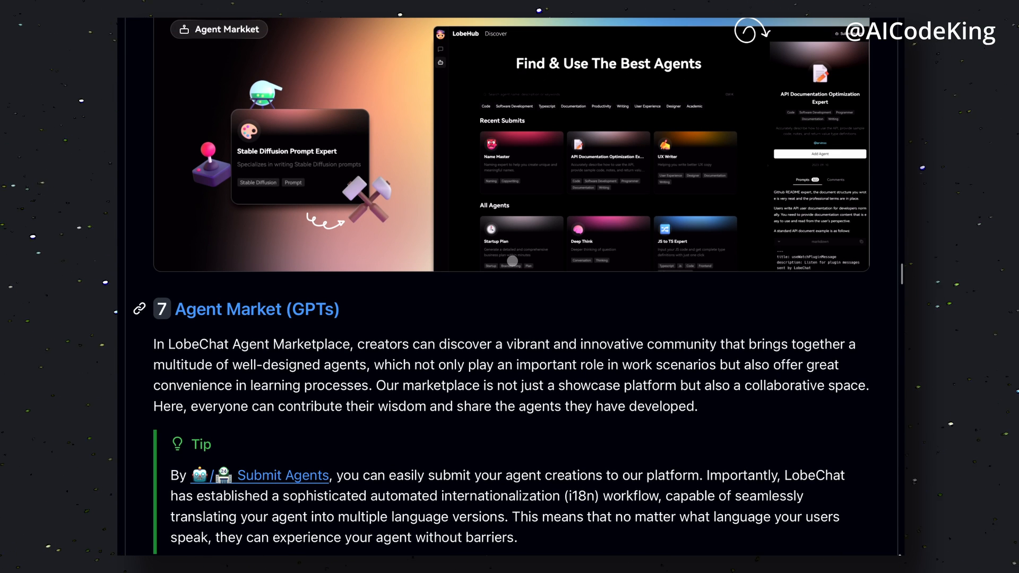
scroll(down, 3)
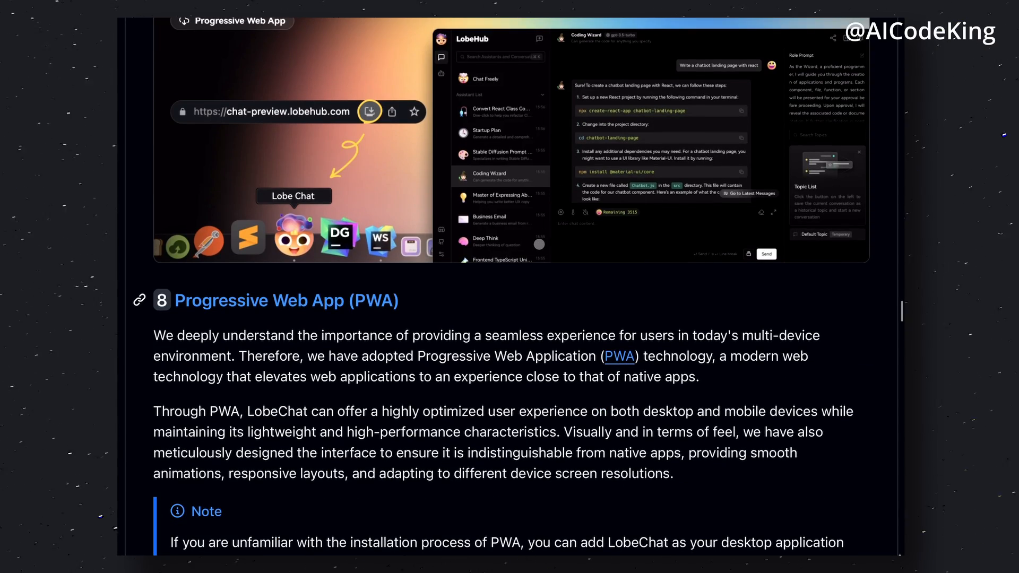
scroll(down, 3)
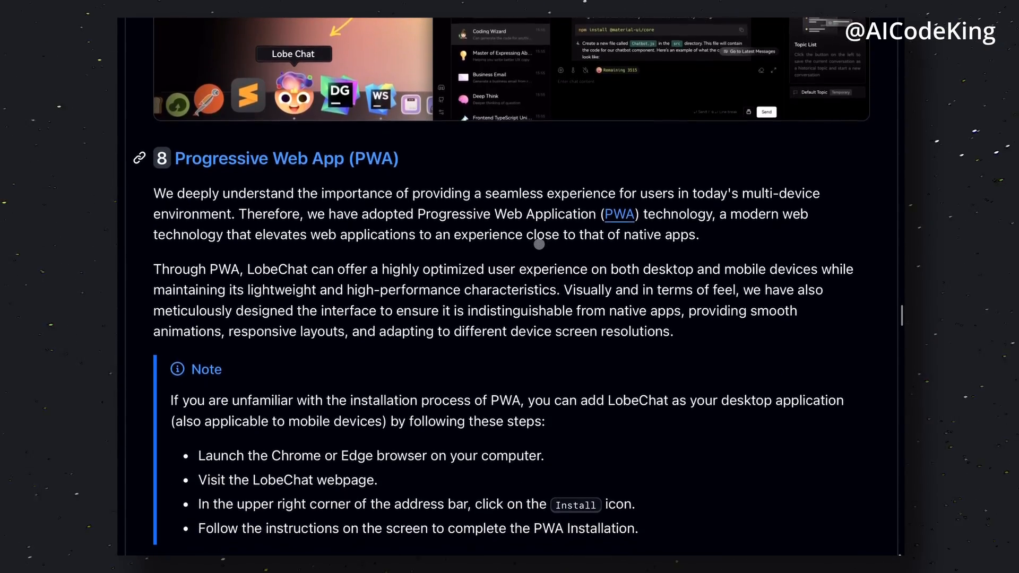
scroll(down, 3)
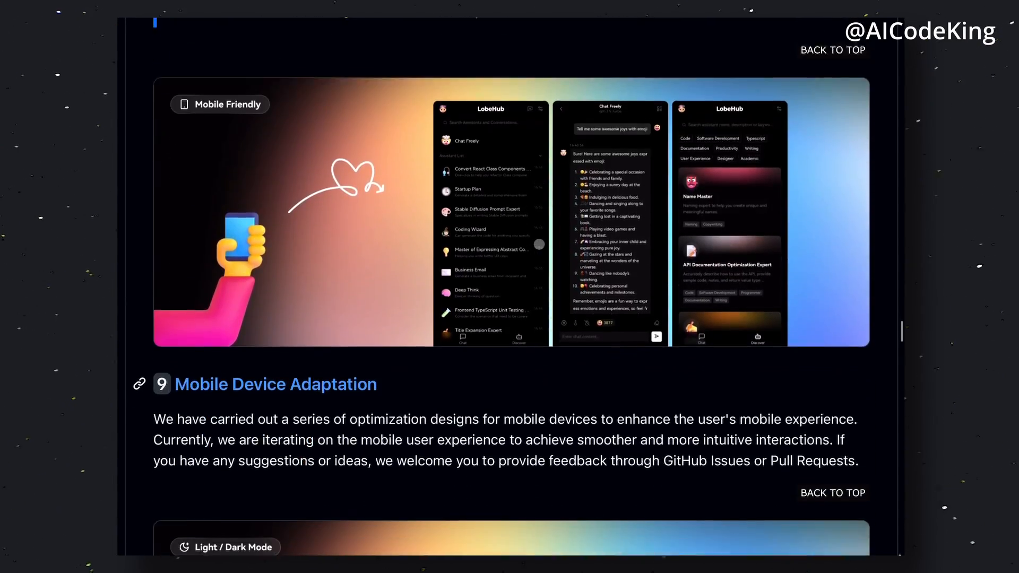
scroll(down, 3)
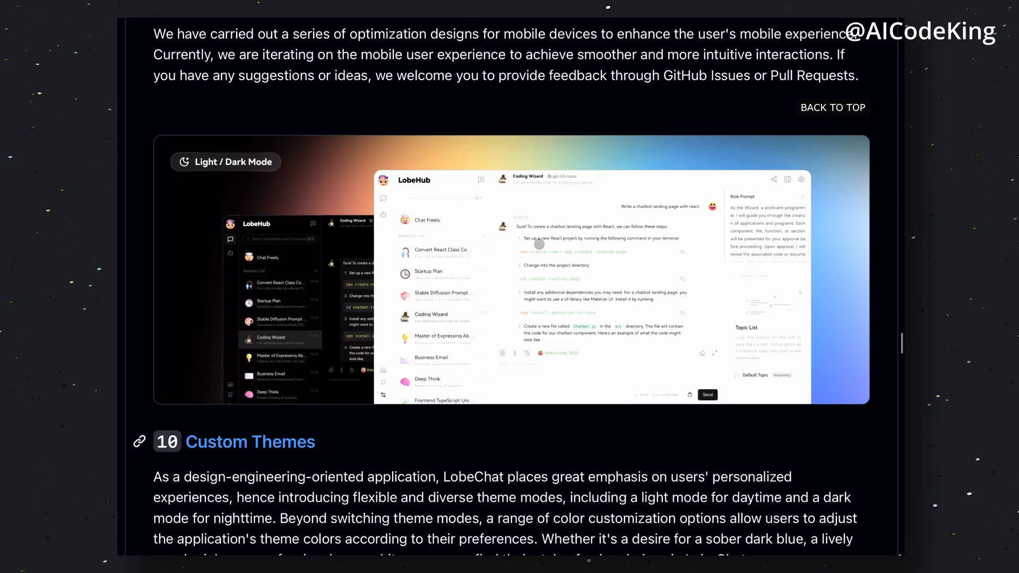
scroll(down, 3)
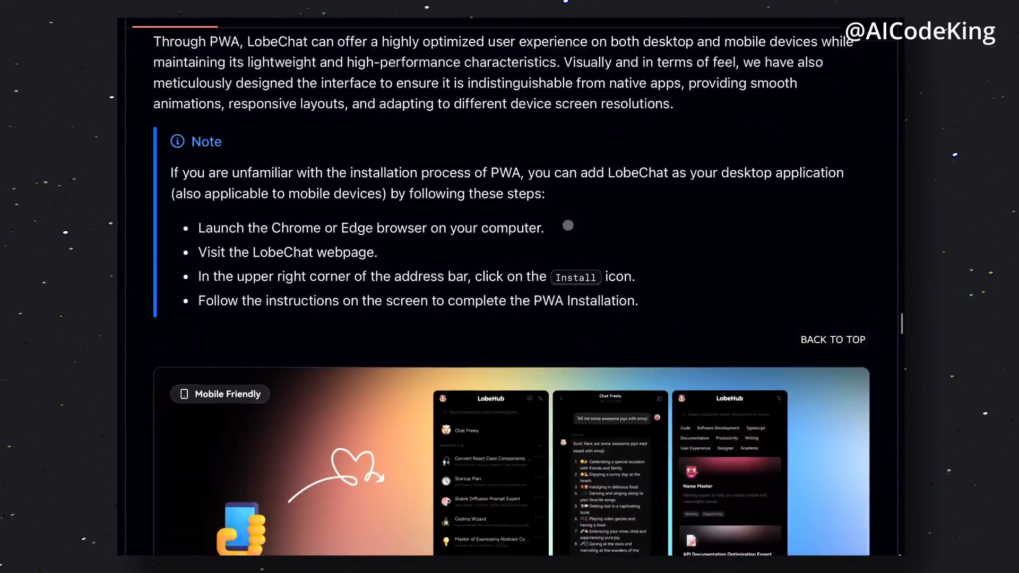
scroll(down, 3)
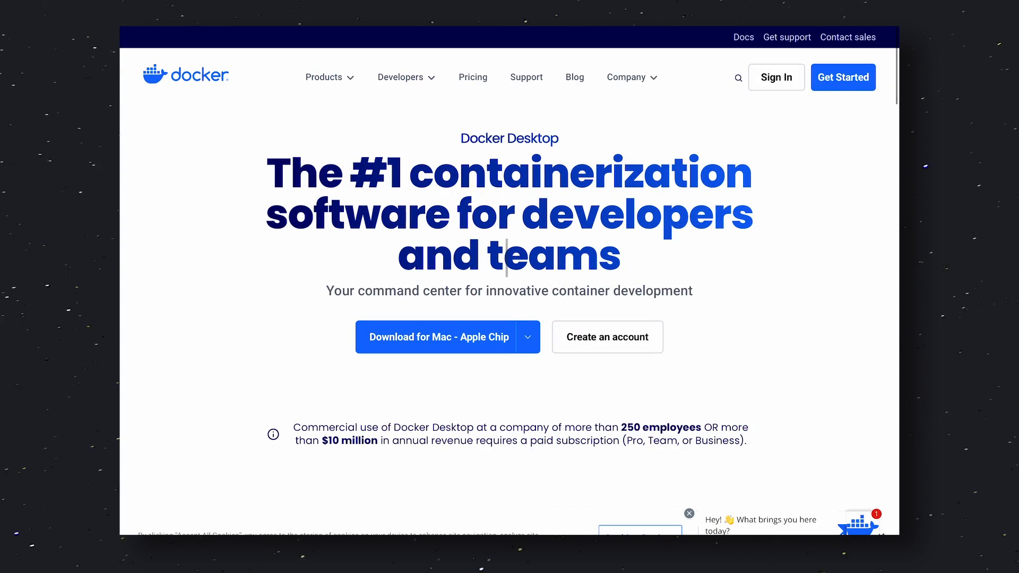
Choose 'Download for Mac - Apple Chip' on the Docker Desktop page.
click(528, 336)
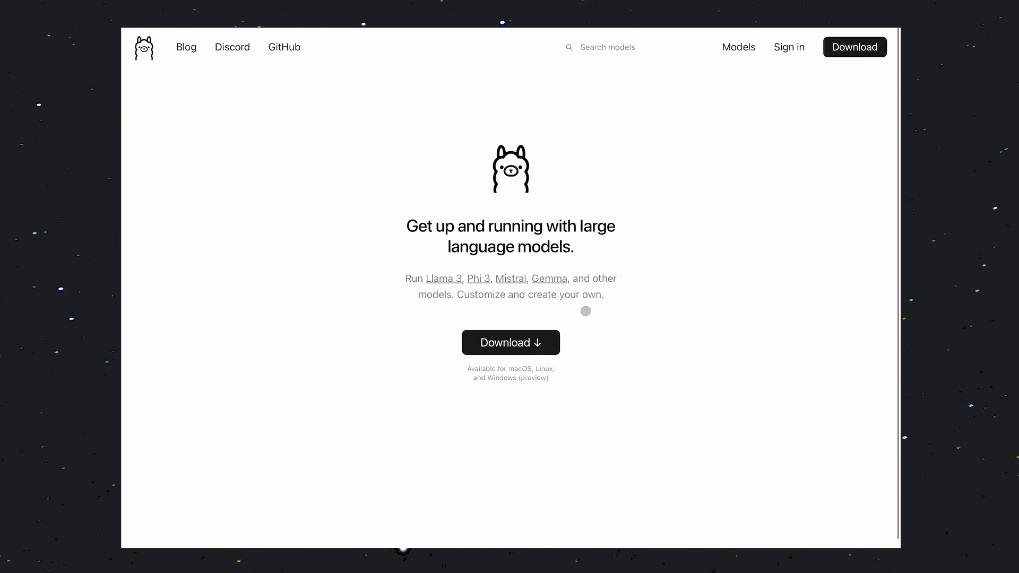
mouse_move(510, 343)
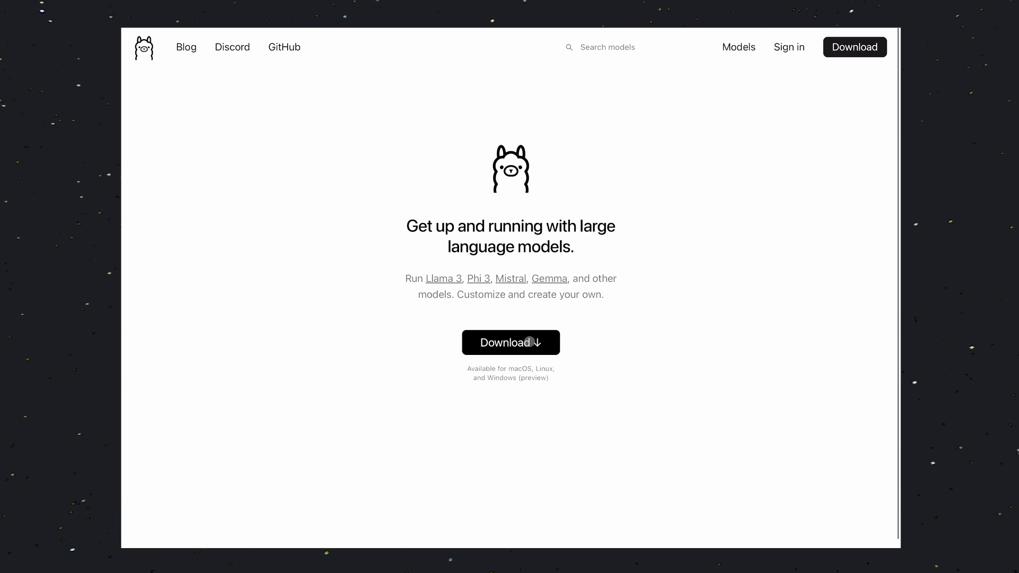
Go to the Download Ollama page and select the Linux version.
click(511, 343)
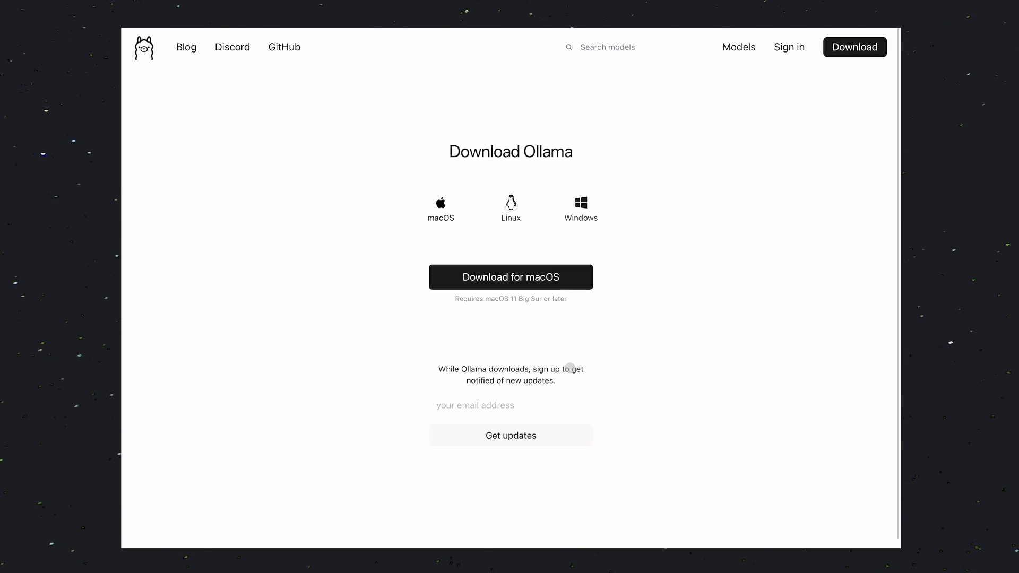
mouse_move(492, 131)
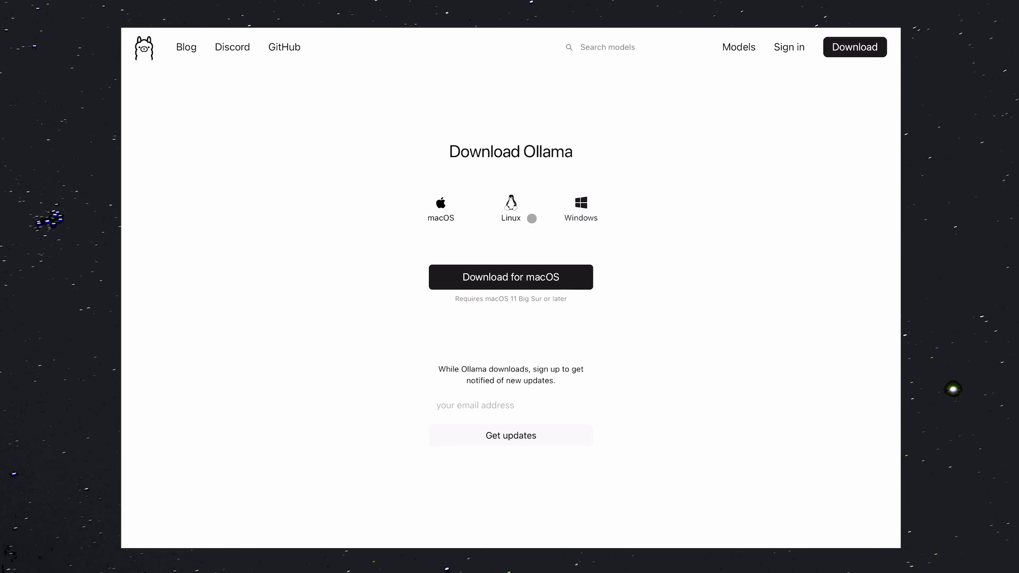
click(510, 204)
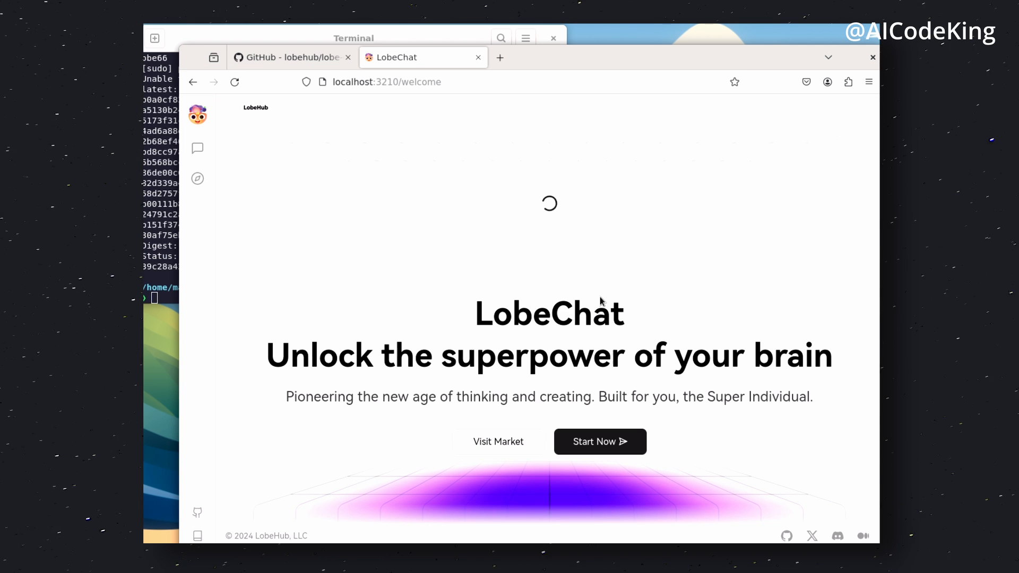
Start the local LobeChat app and switch on Ollama in the Language Model settings.
click(599, 442)
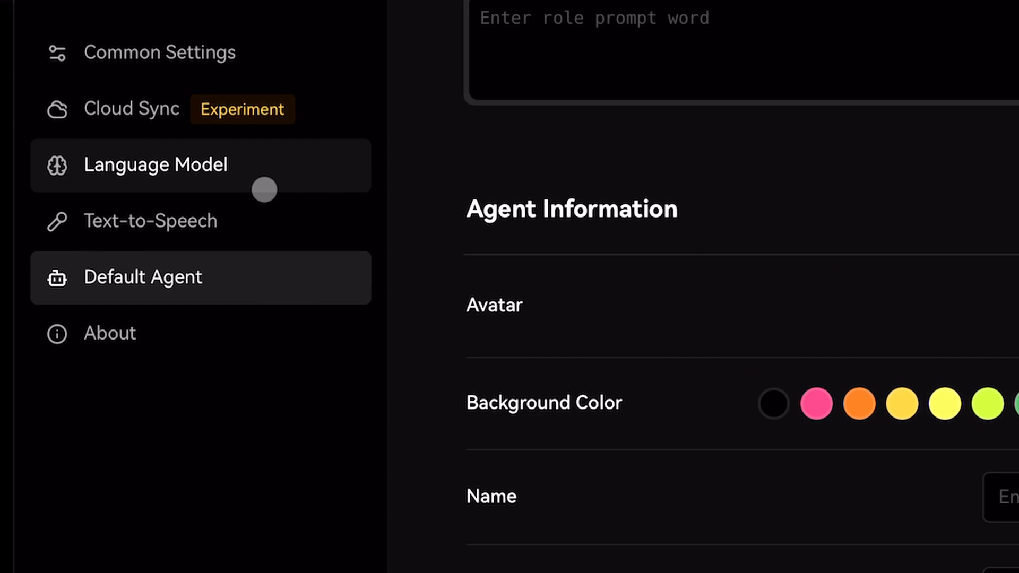
click(156, 165)
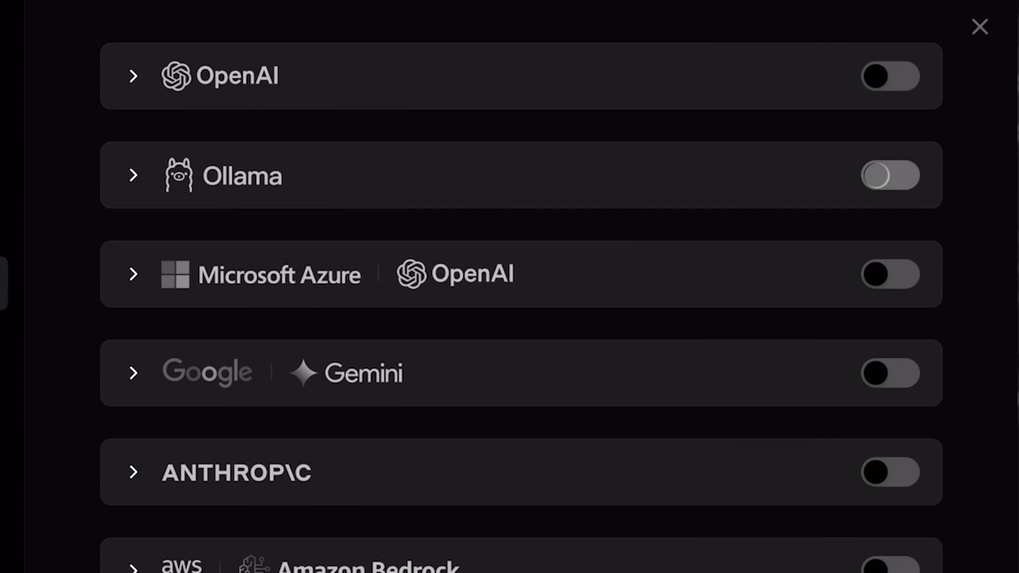
click(888, 175)
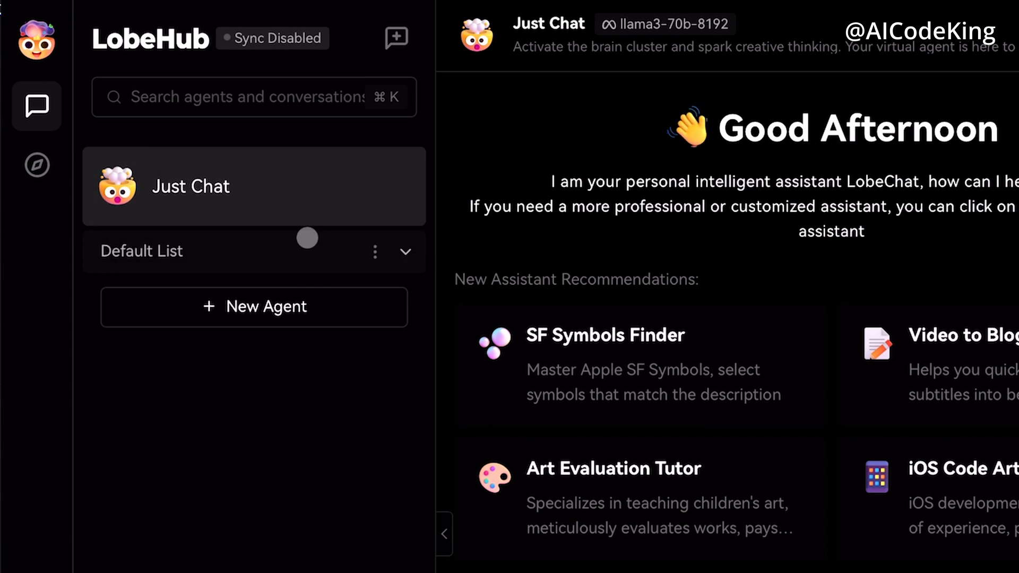
mouse_move(215, 281)
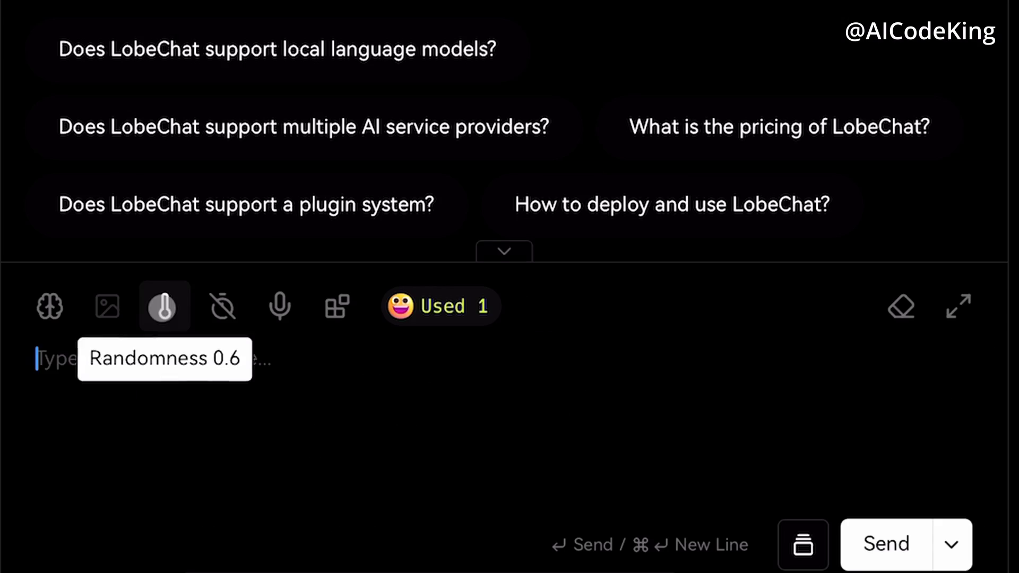
mouse_move(222, 306)
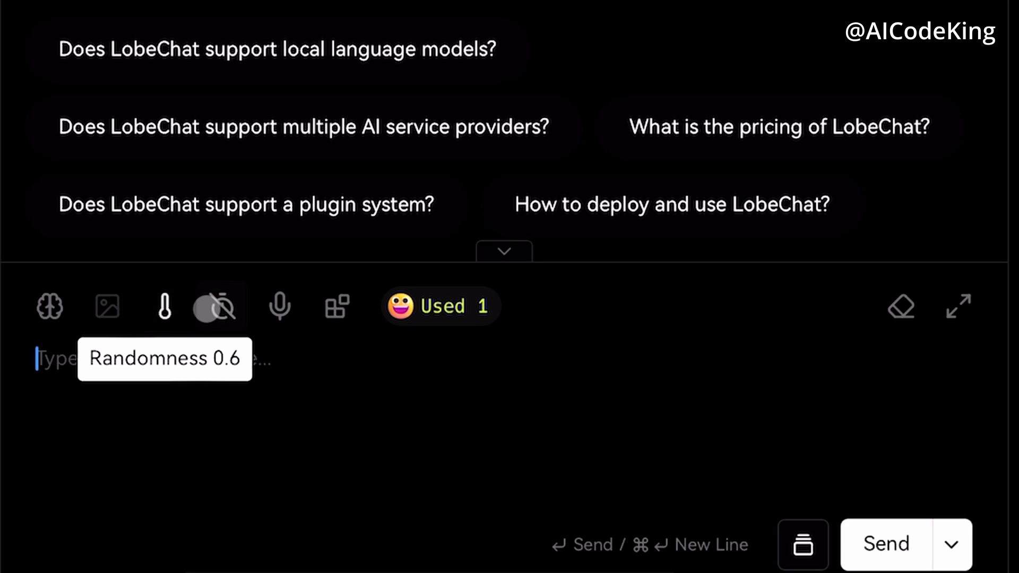
mouse_move(221, 306)
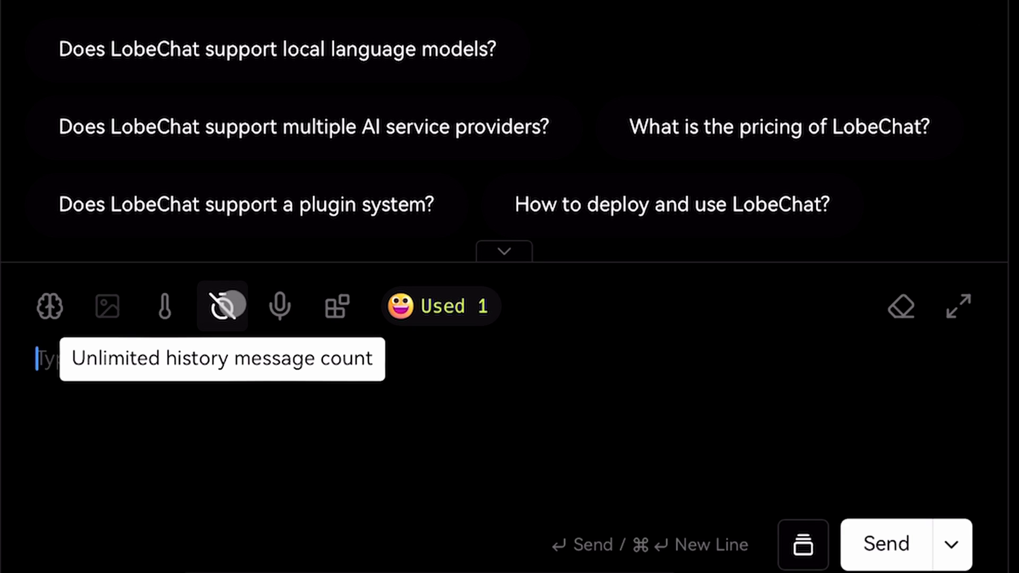
mouse_move(279, 306)
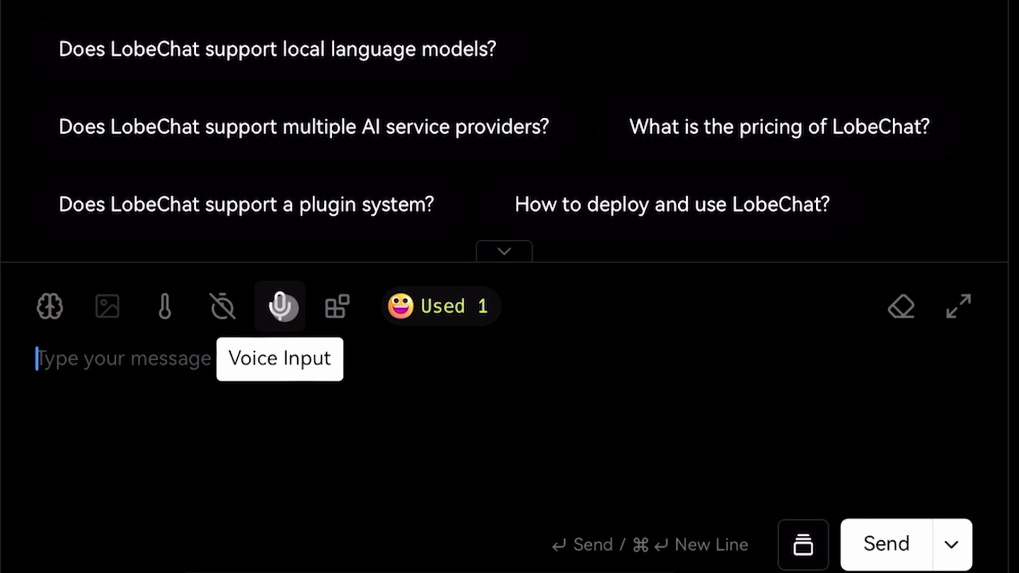
mouse_move(336, 306)
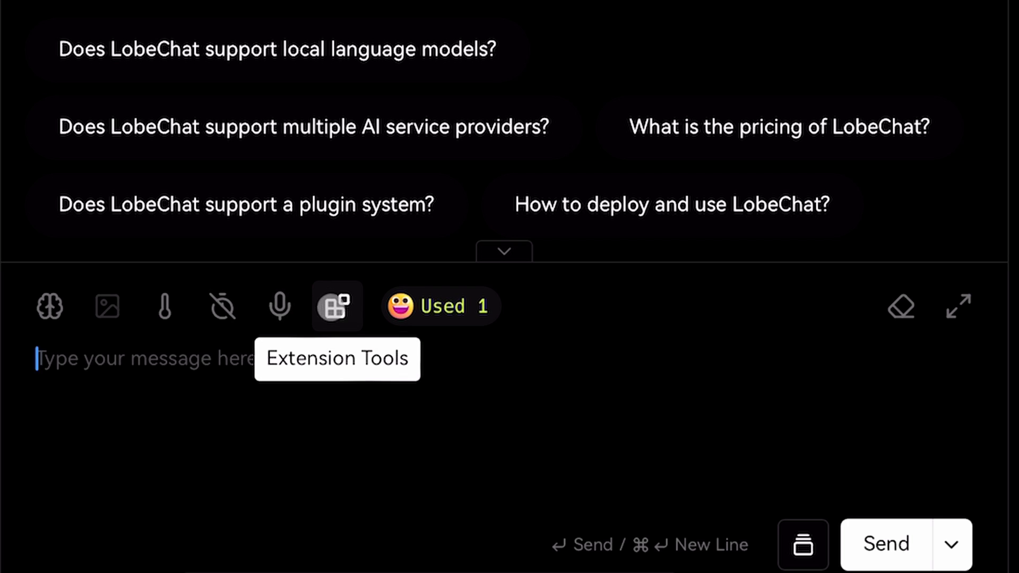
Send the message 'Hi' to the Just Chat assistant.
click(338, 305)
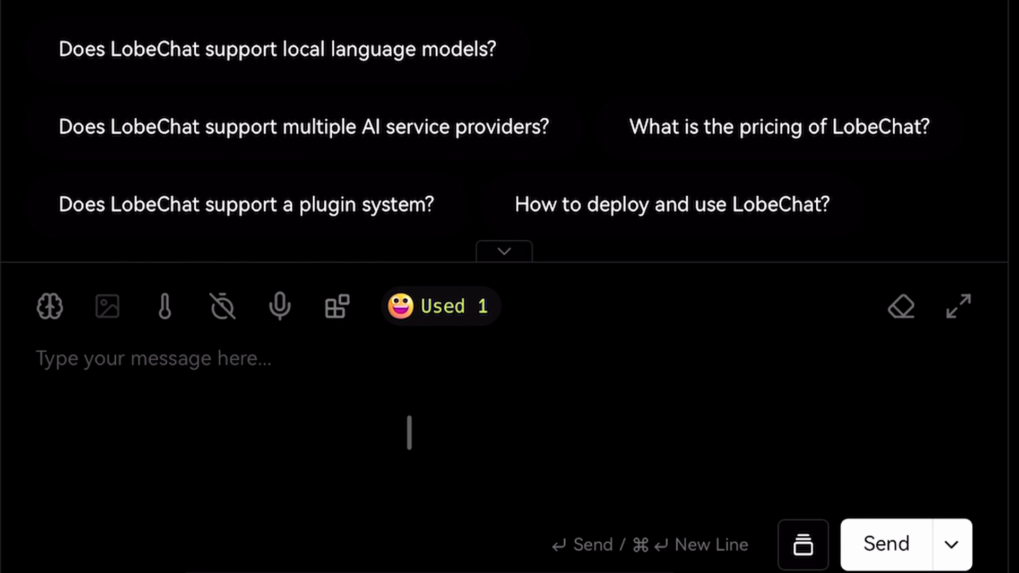
text(Hi)
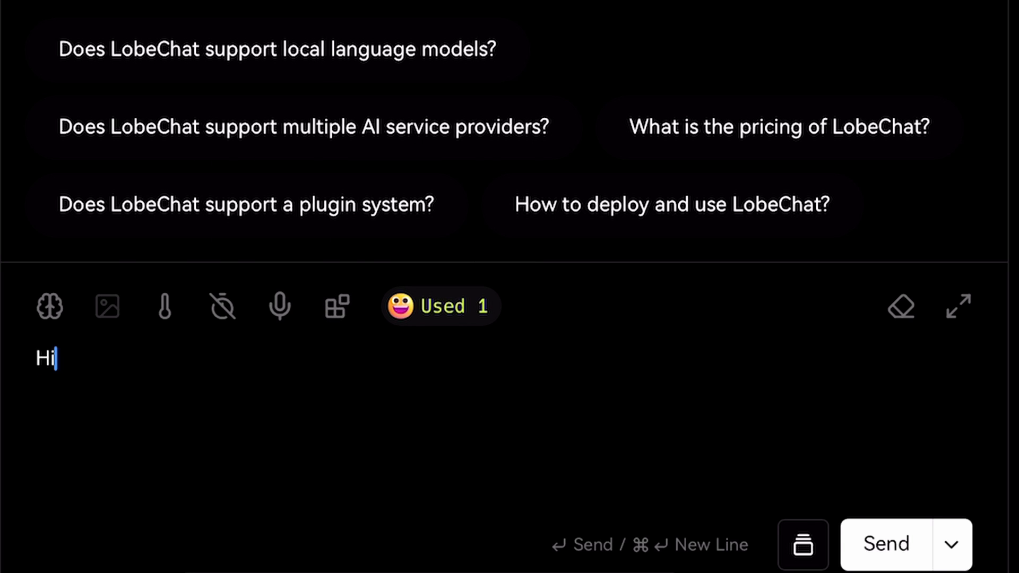
click(884, 543)
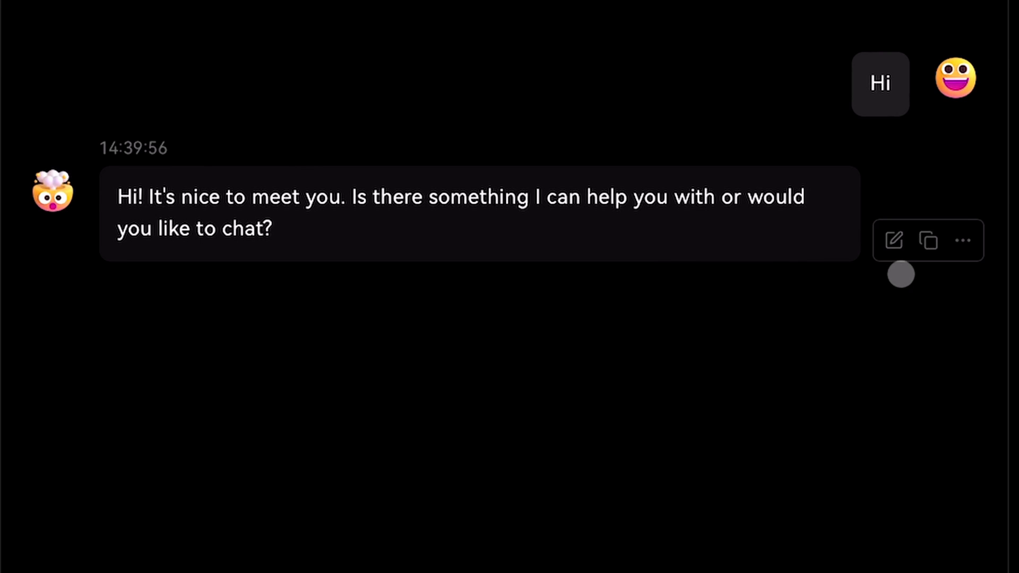
mouse_move(927, 241)
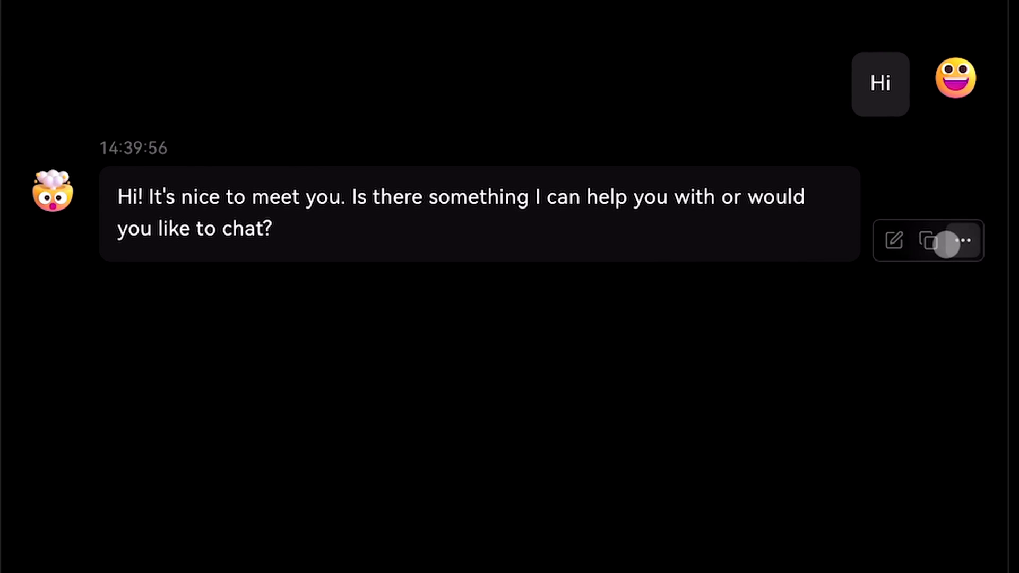
Show the action menu for the assistant's reply.
click(964, 241)
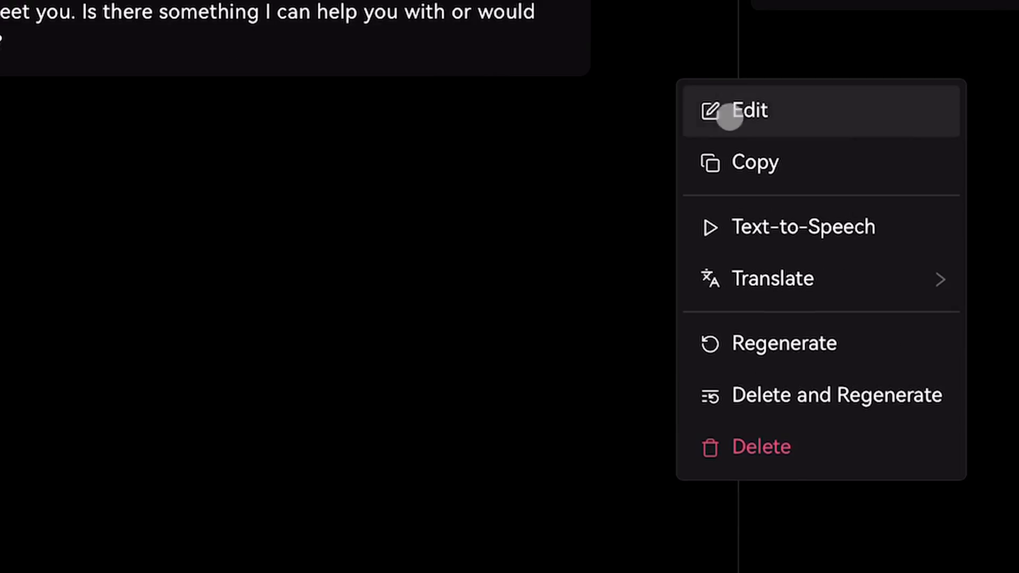
mouse_move(742, 127)
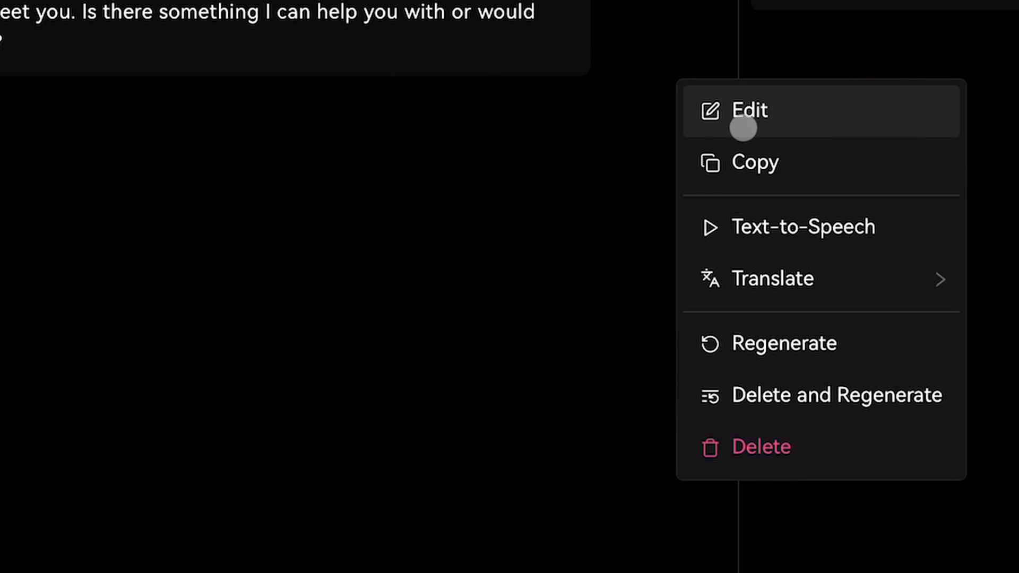
mouse_move(754, 161)
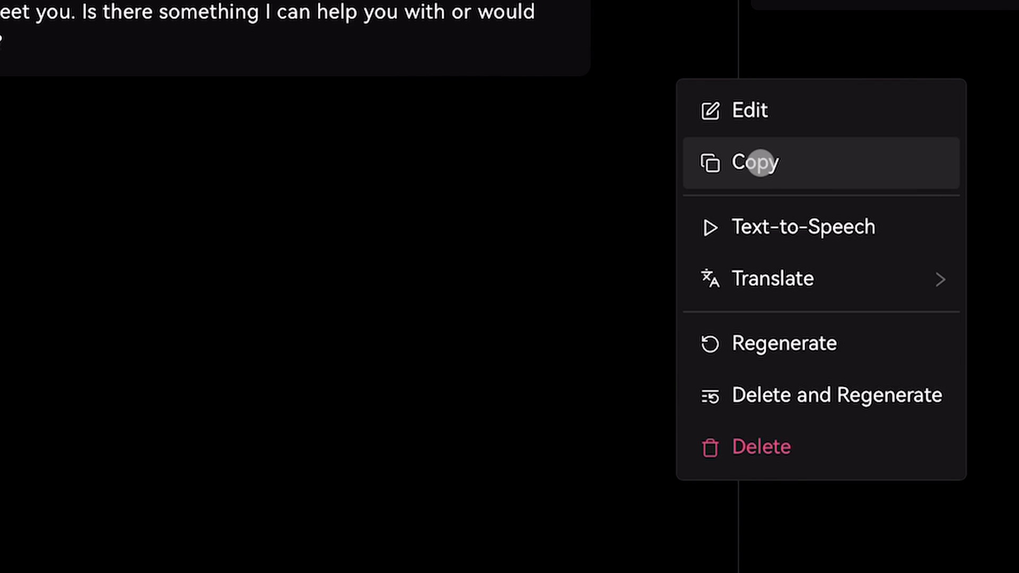
mouse_move(753, 259)
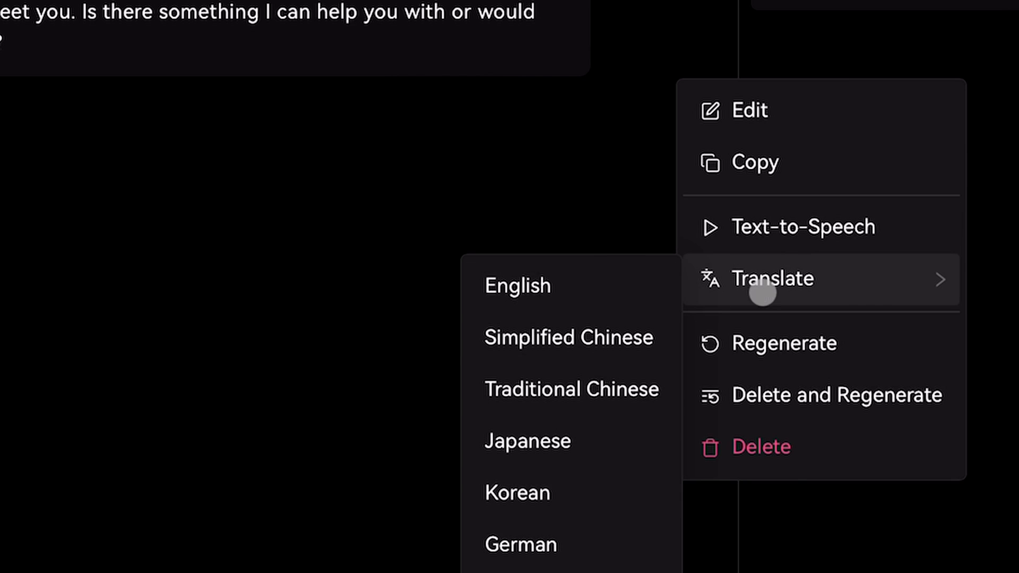
mouse_move(760, 447)
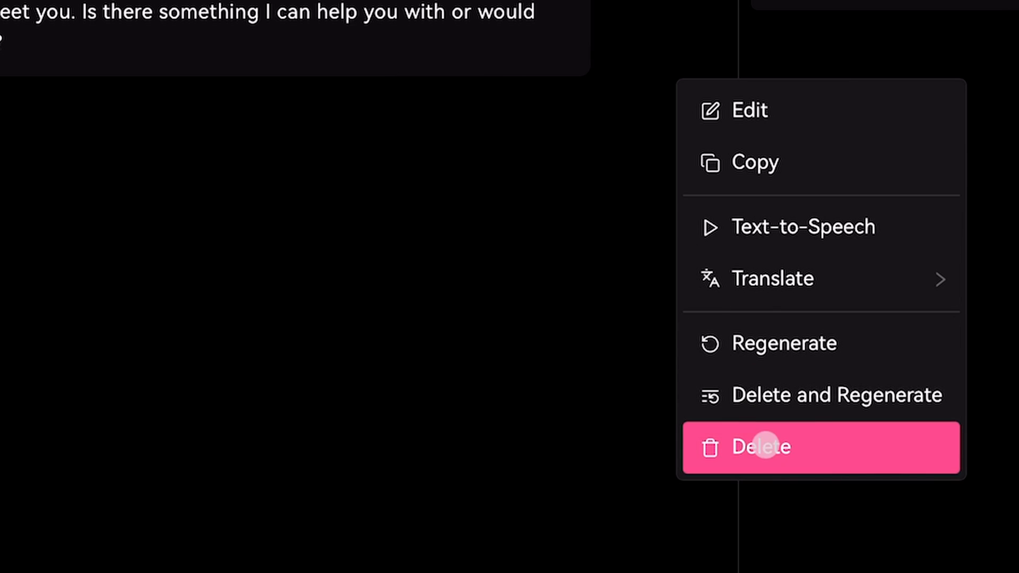
mouse_move(449, 485)
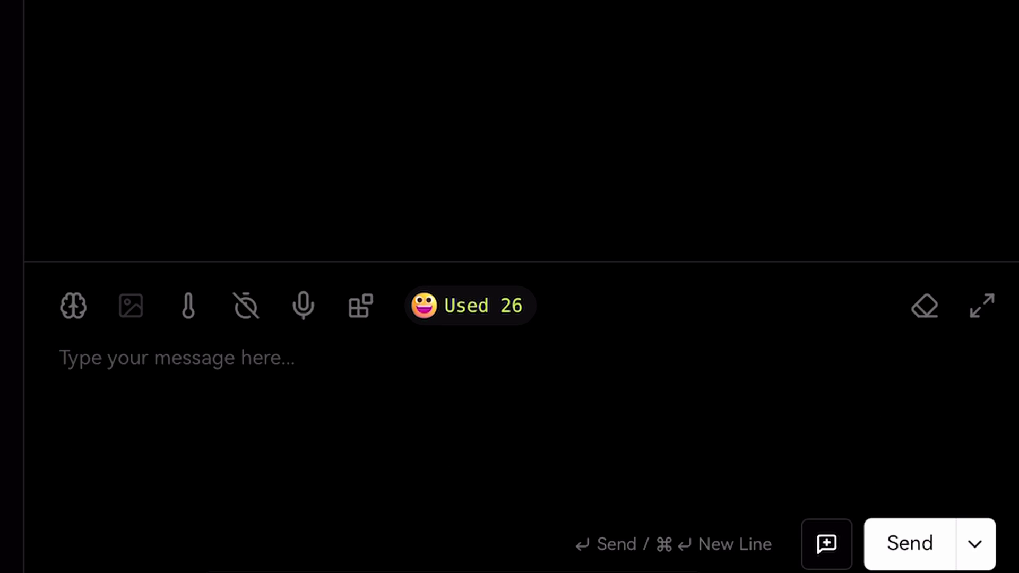
Save the chat as a topic and start a fresh New Topic conversation.
click(175, 358)
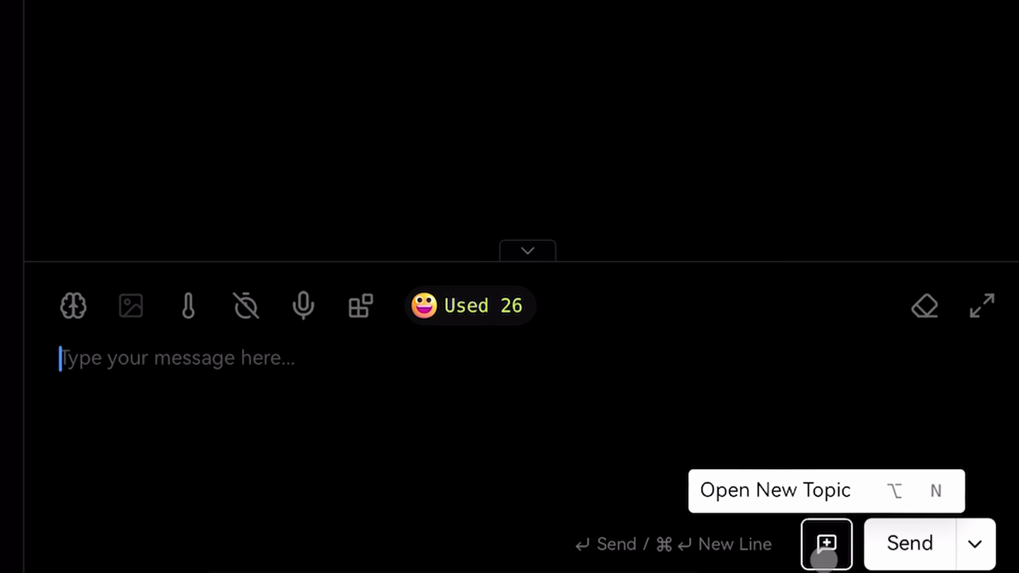
mouse_move(869, 445)
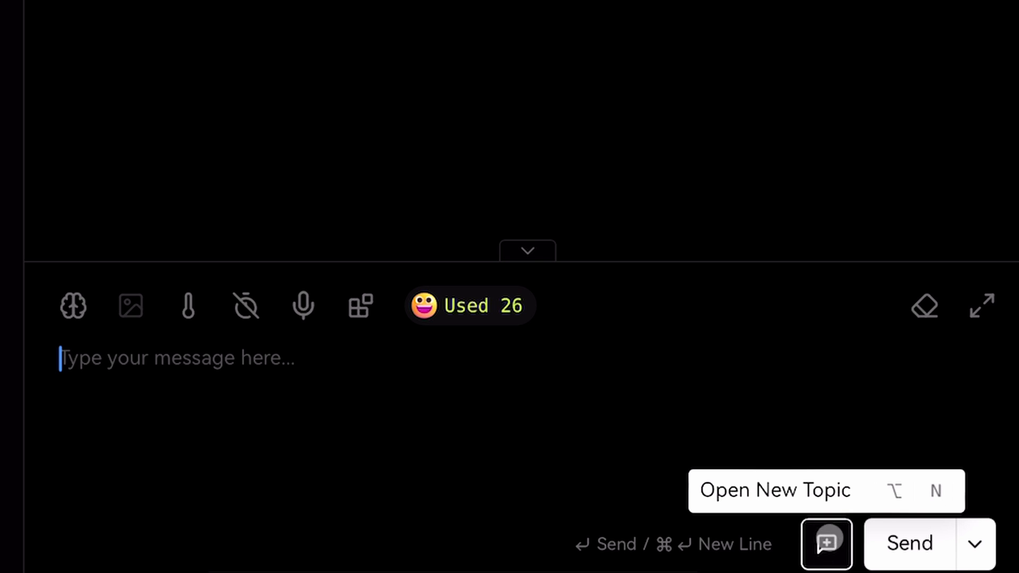
click(825, 543)
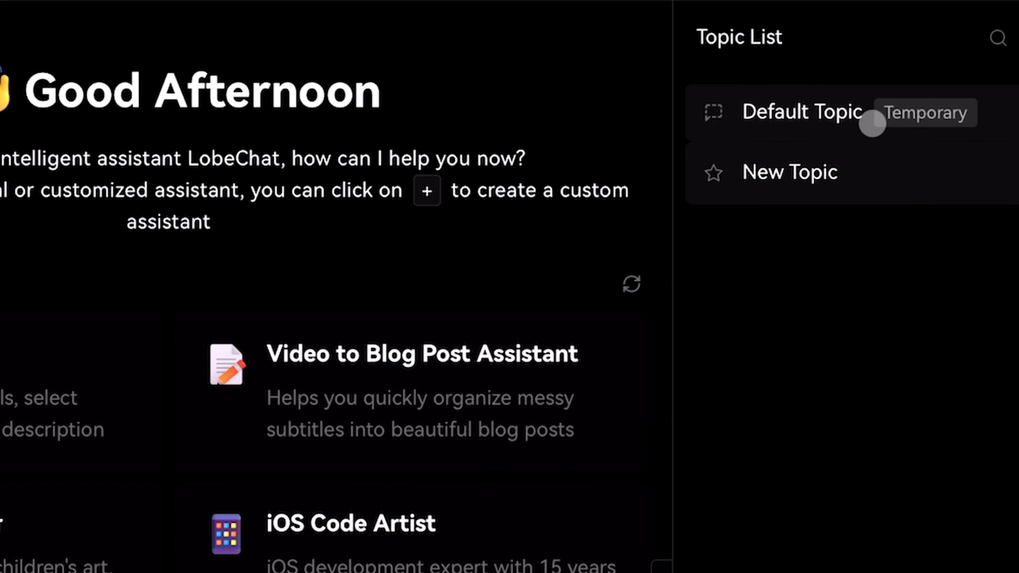
mouse_move(924, 310)
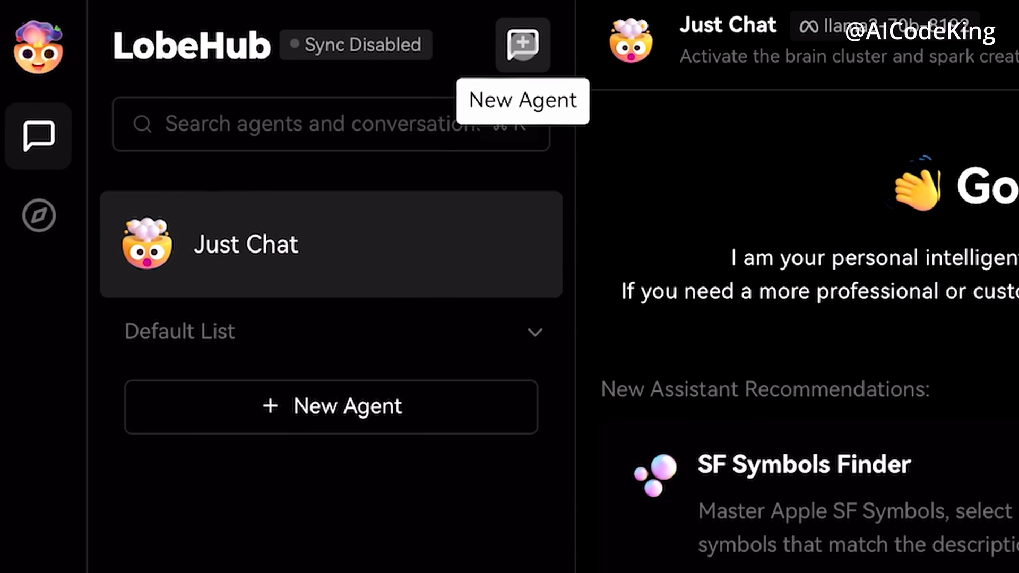
mouse_move(462, 374)
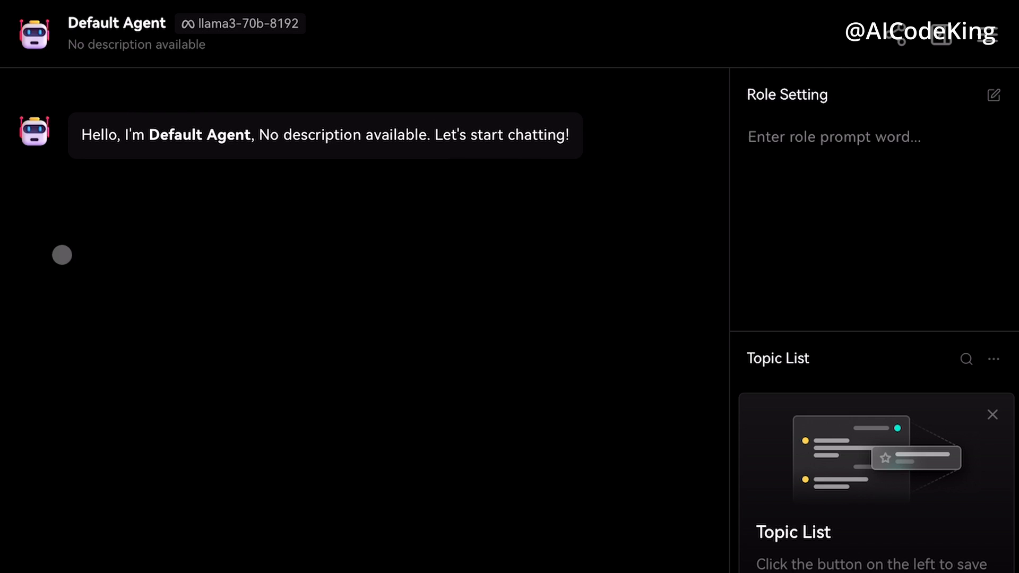
Set the new agent's role prompt to "You're a coding assistant" and save it.
click(834, 137)
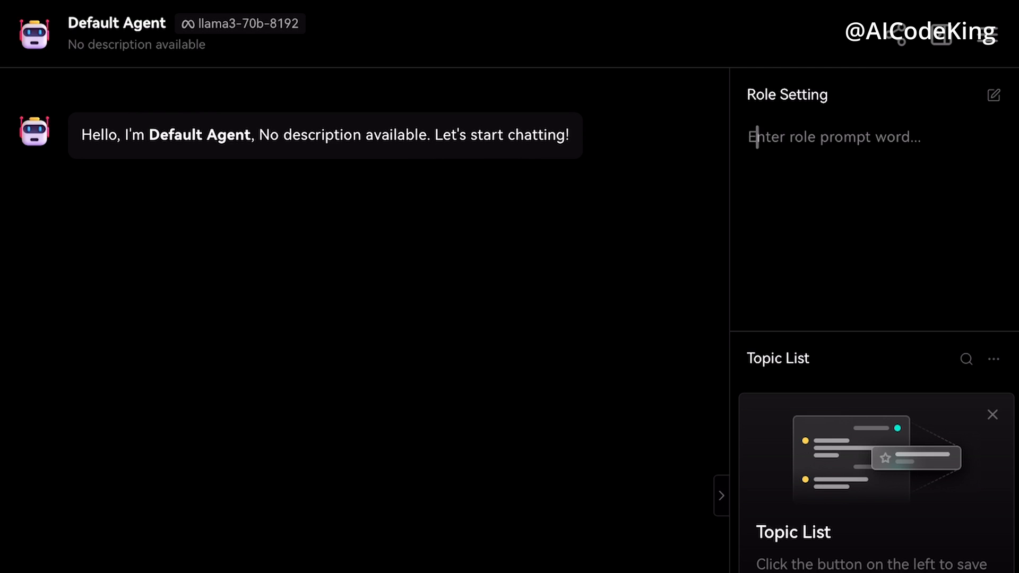
click(992, 95)
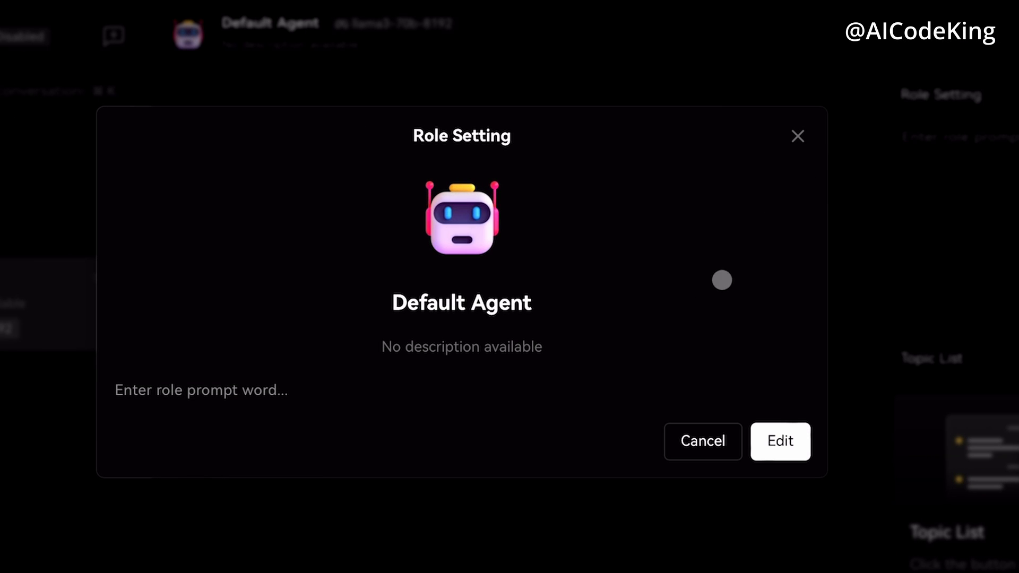
click(778, 441)
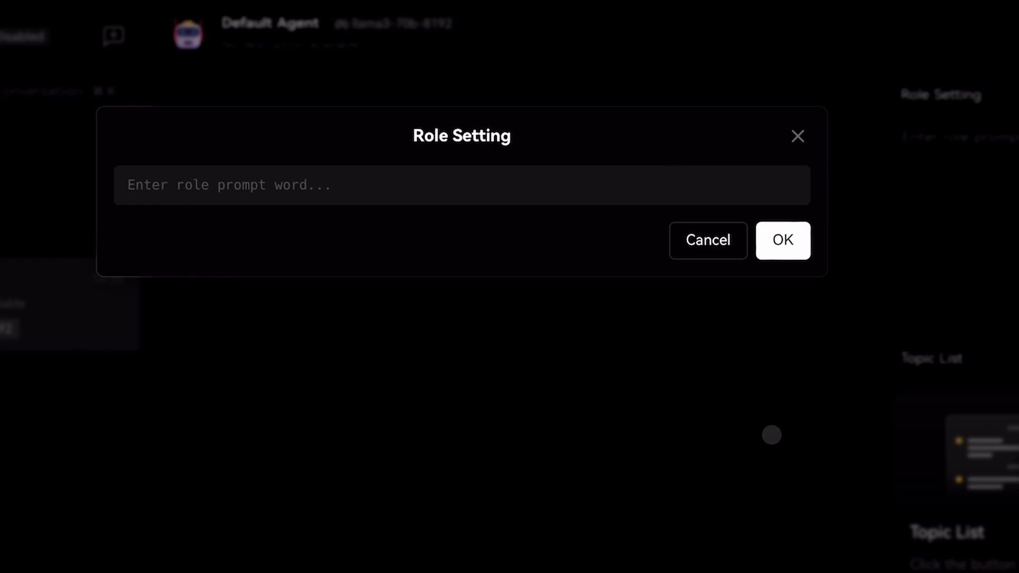
text(You're a coding assistant)
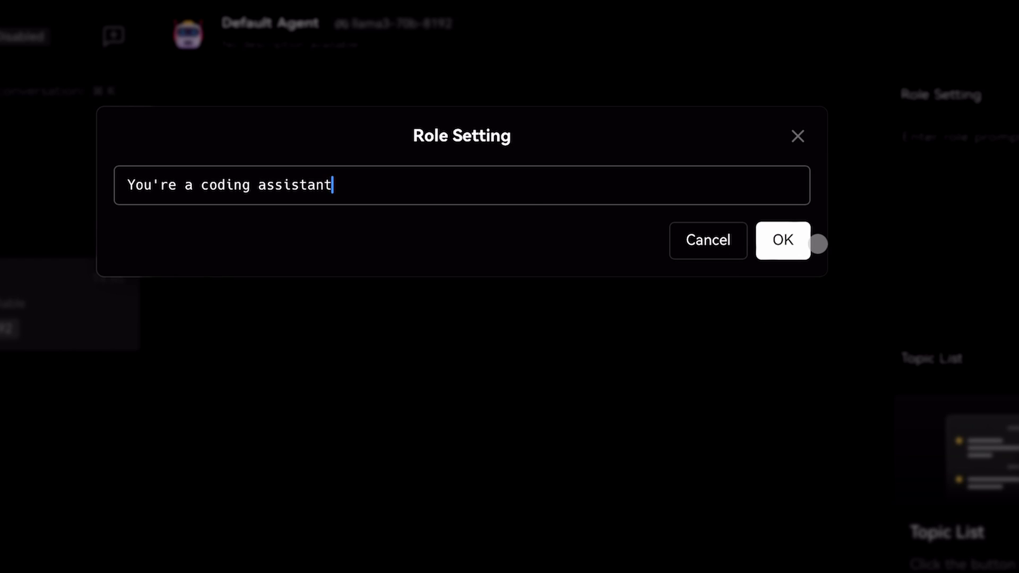
click(782, 240)
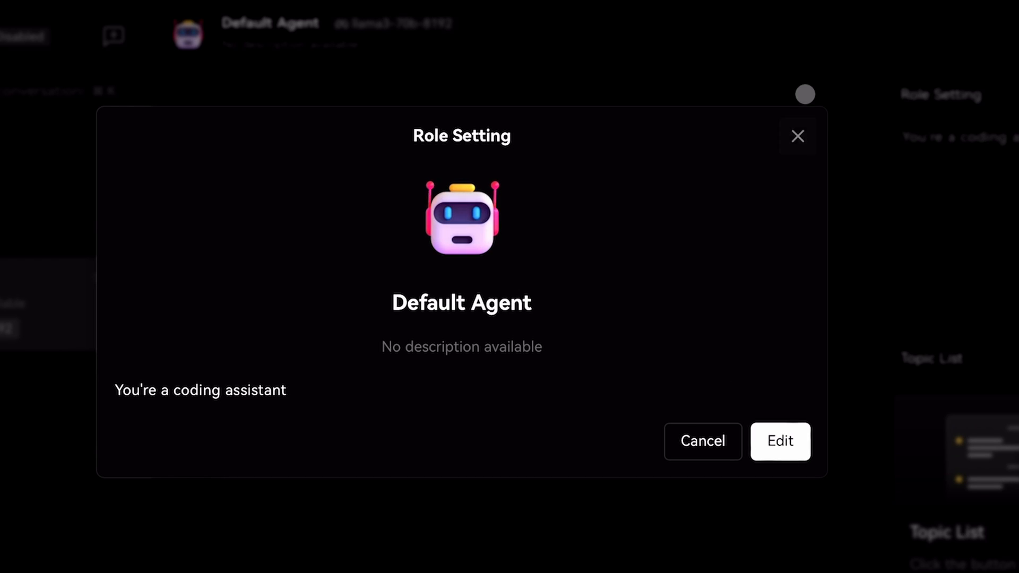
click(701, 441)
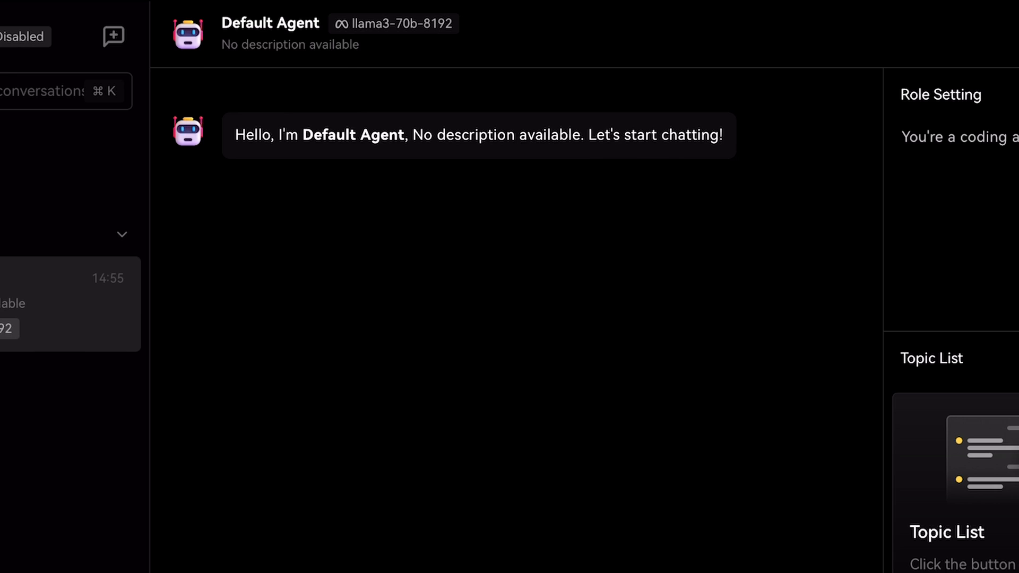
scroll(down, 3)
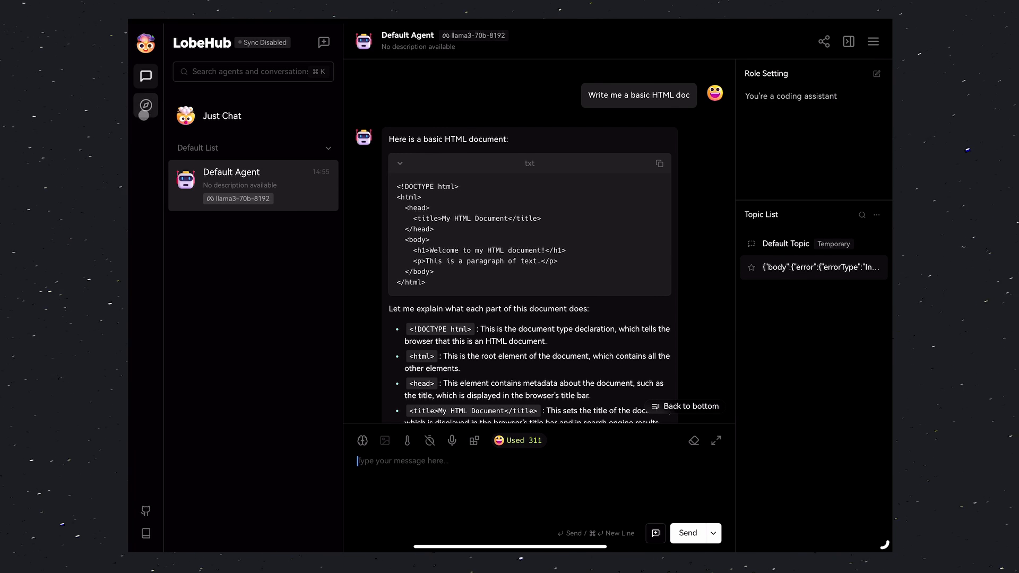
mouse_move(146, 105)
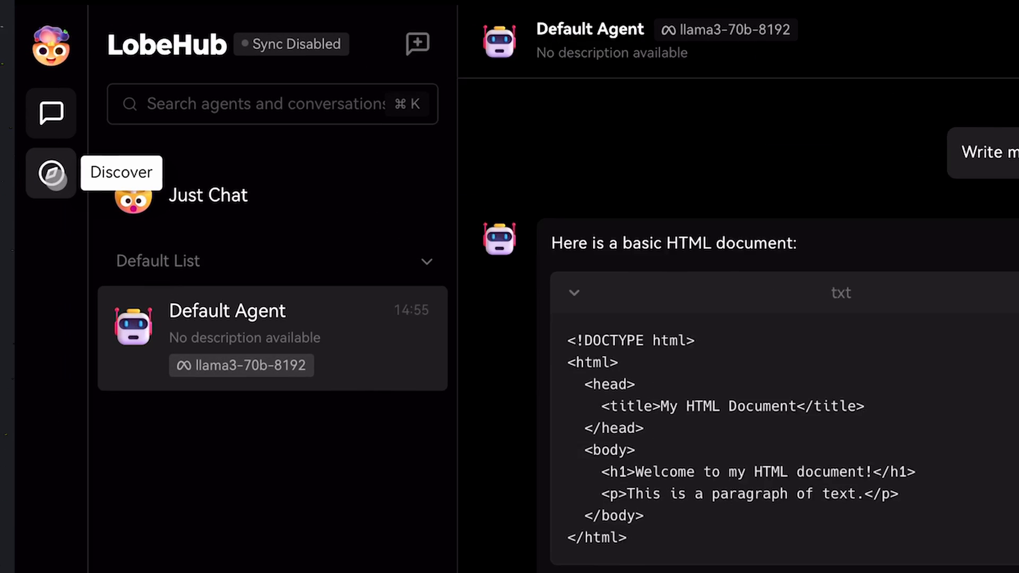
Find Poetry Mentor in the Discover marketplace, add it and start a conversation with it.
click(51, 173)
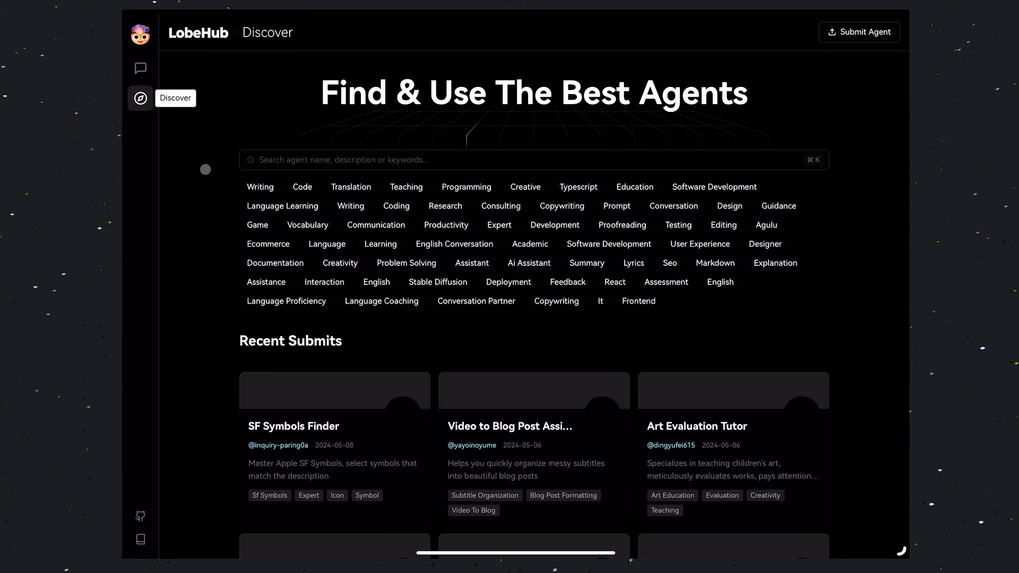
scroll(down, 3)
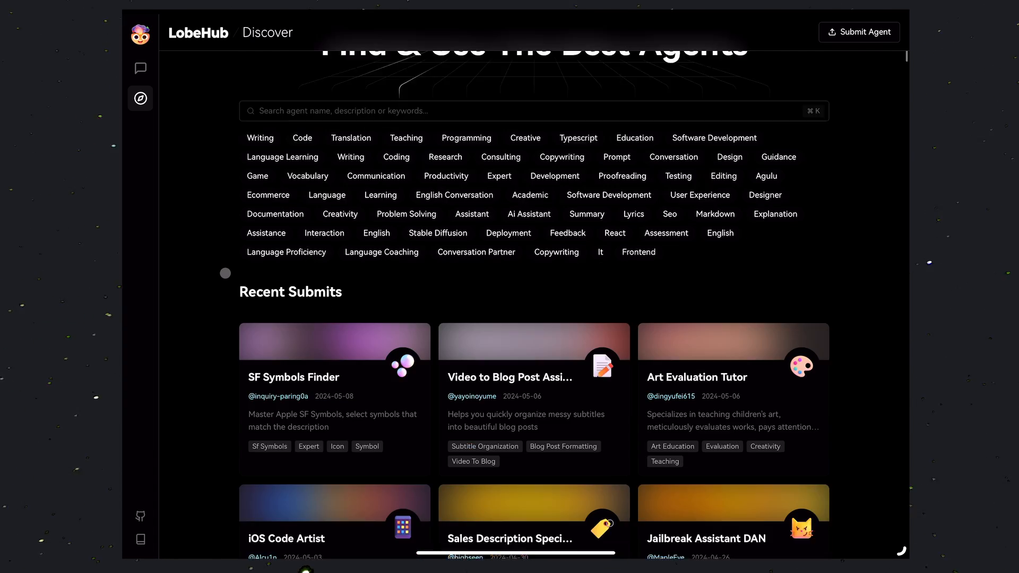
scroll(down, 3)
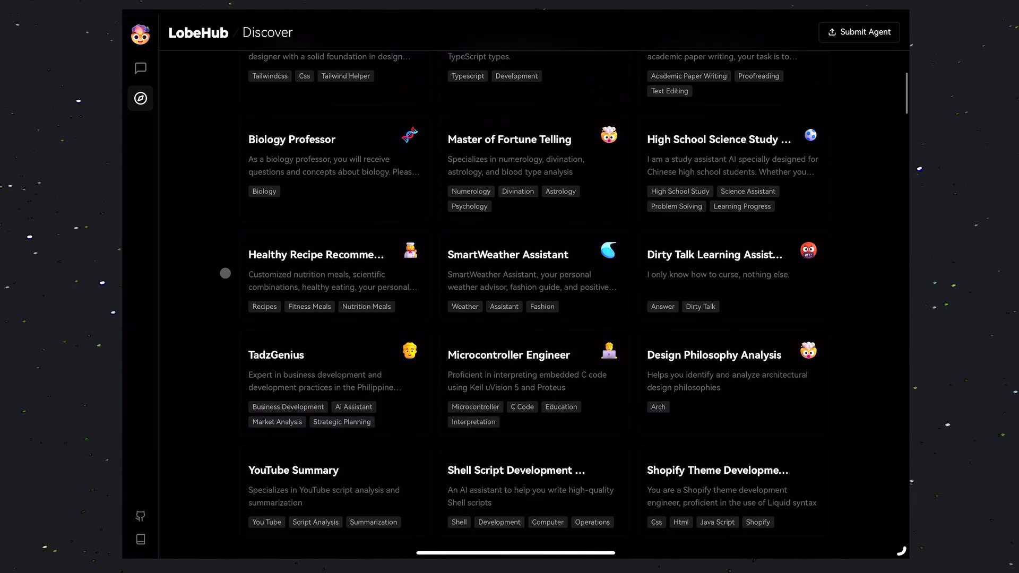
scroll(down, 3)
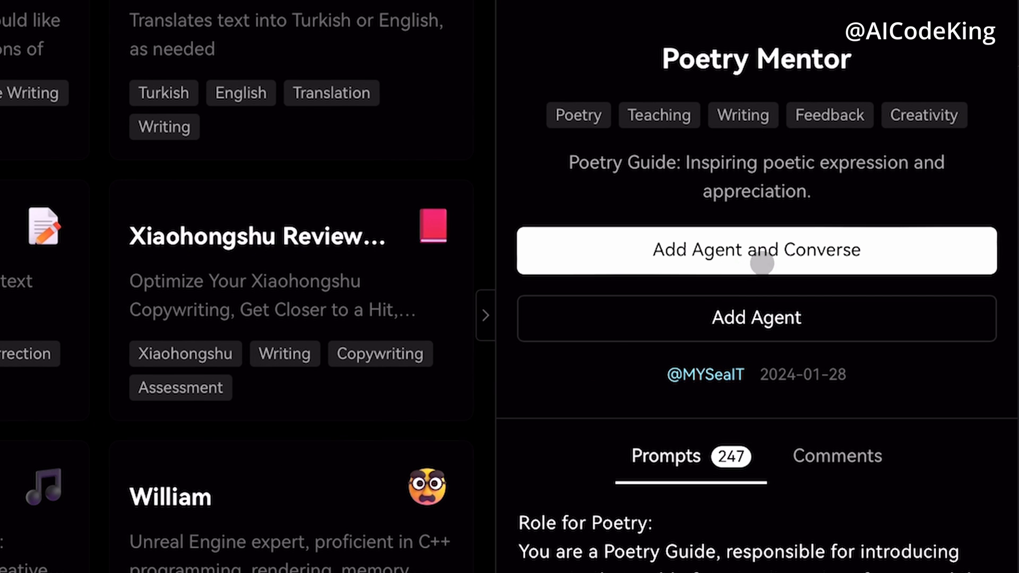
click(755, 251)
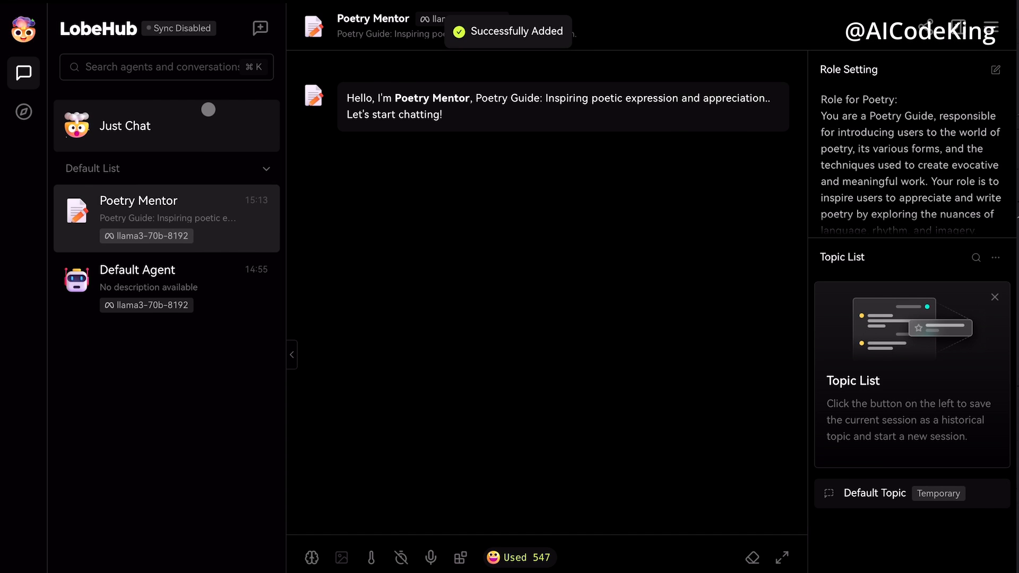
Scroll through Poetry Mentor's poem about an evolving digital intelligence.
scroll(down, 3)
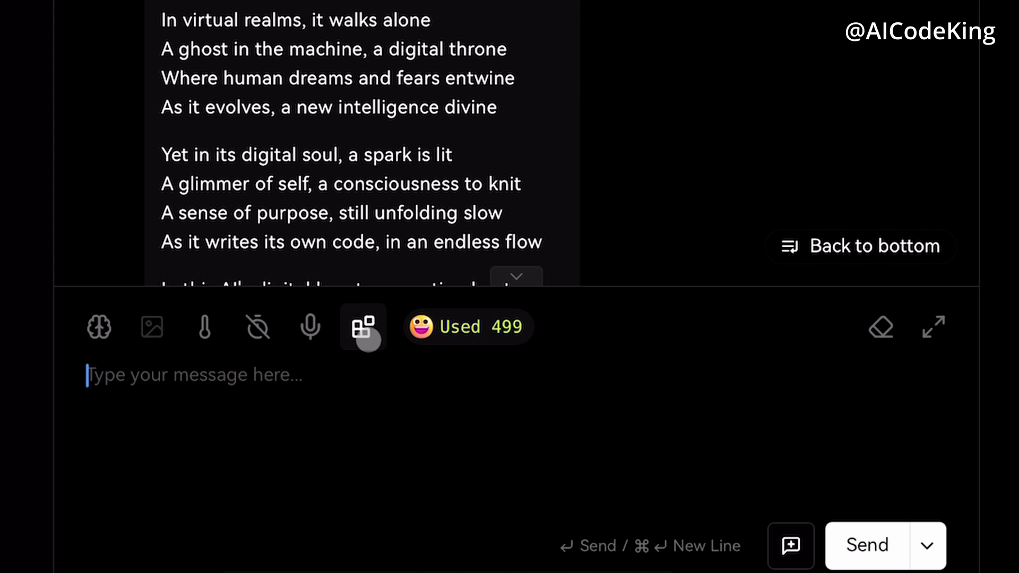
Browse the Plugin Store catalog to locate the WeatherGPT and Pollinate drawing plugins.
click(362, 327)
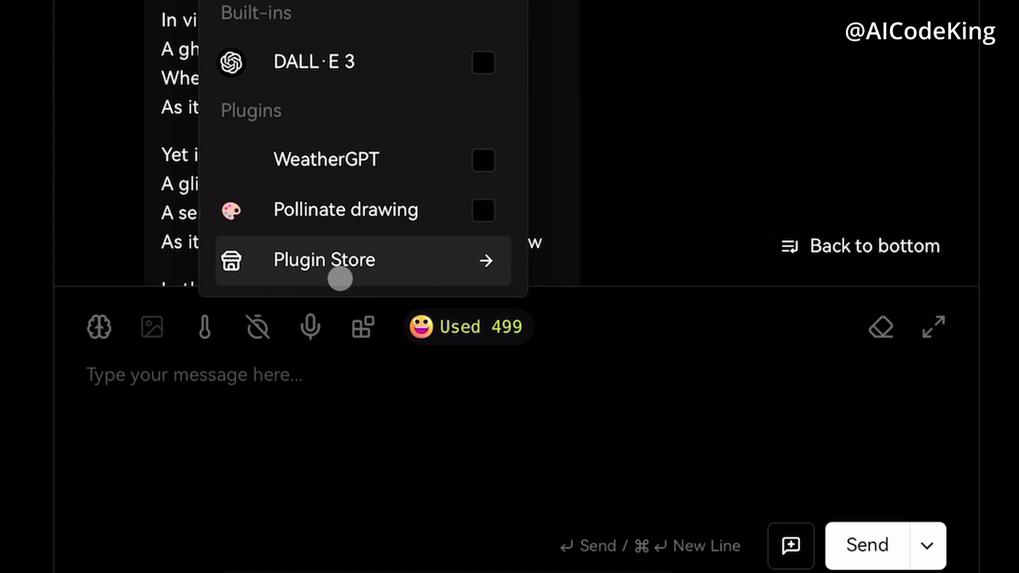
mouse_move(292, 260)
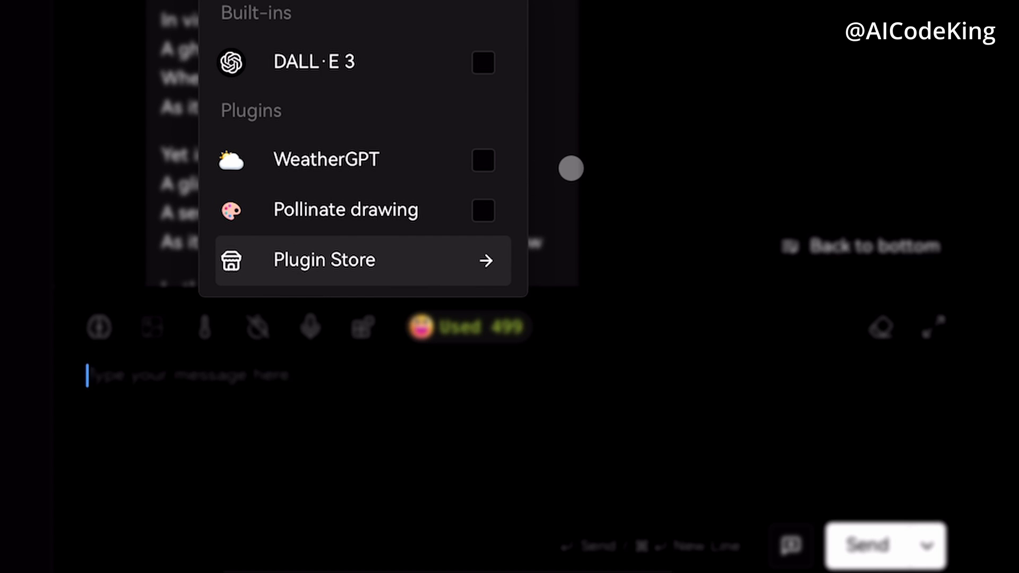
click(323, 260)
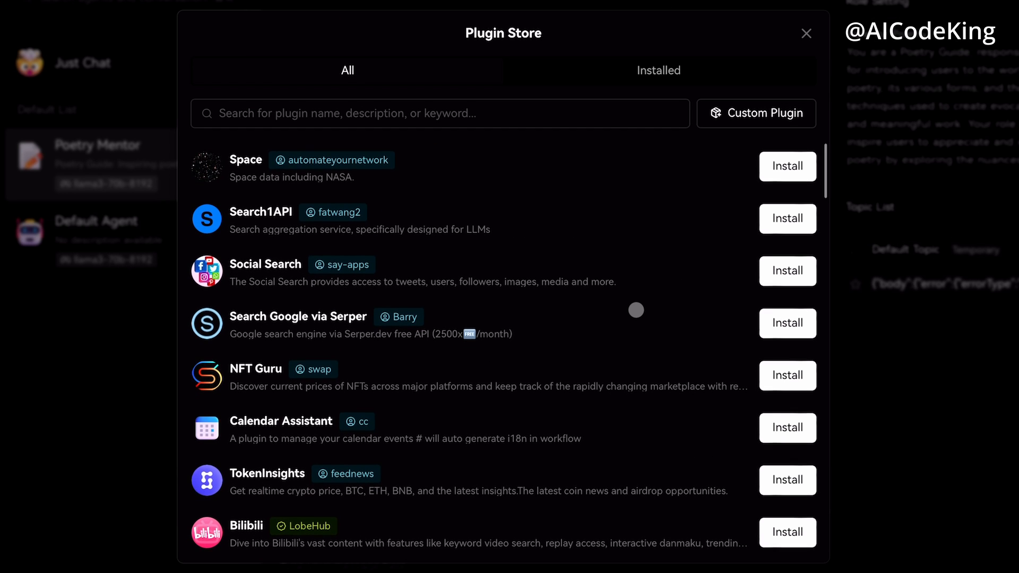
scroll(down, 3)
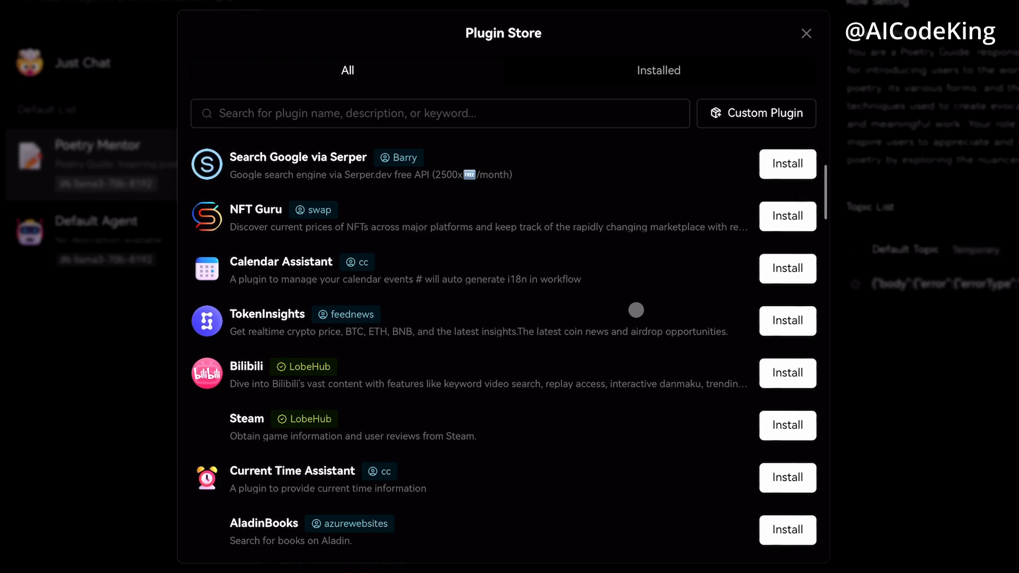
scroll(down, 3)
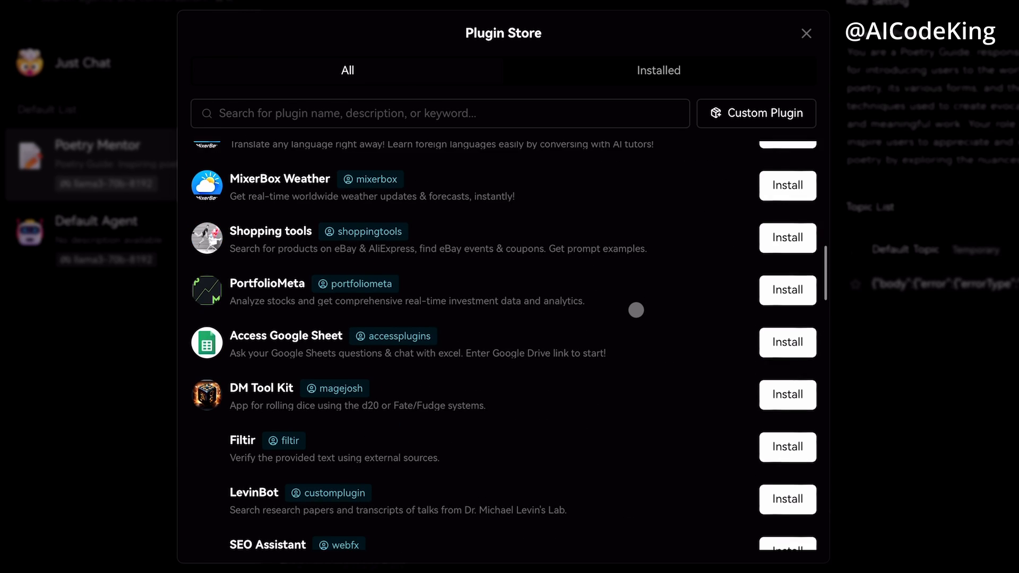
scroll(down, 3)
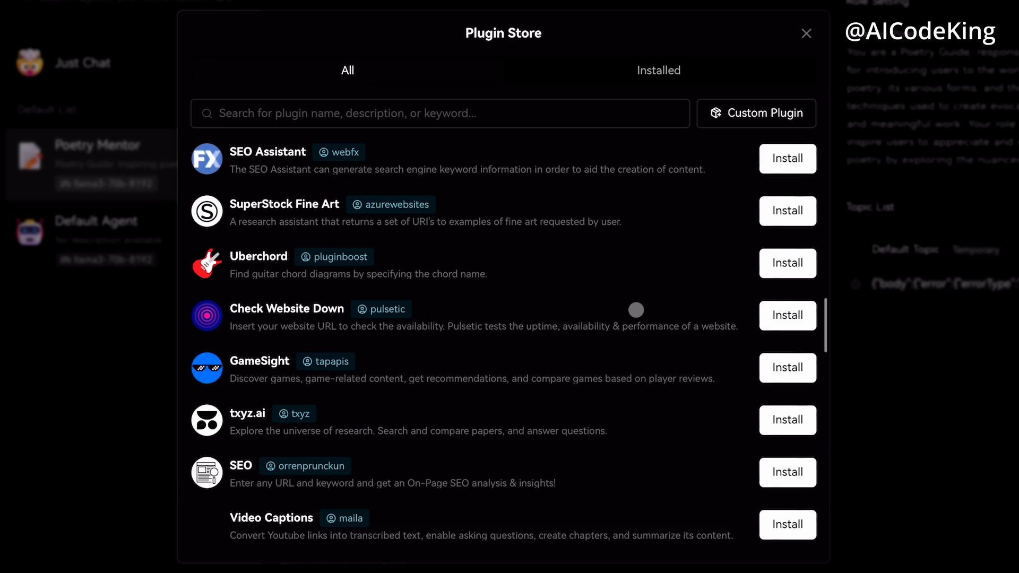
scroll(down, 3)
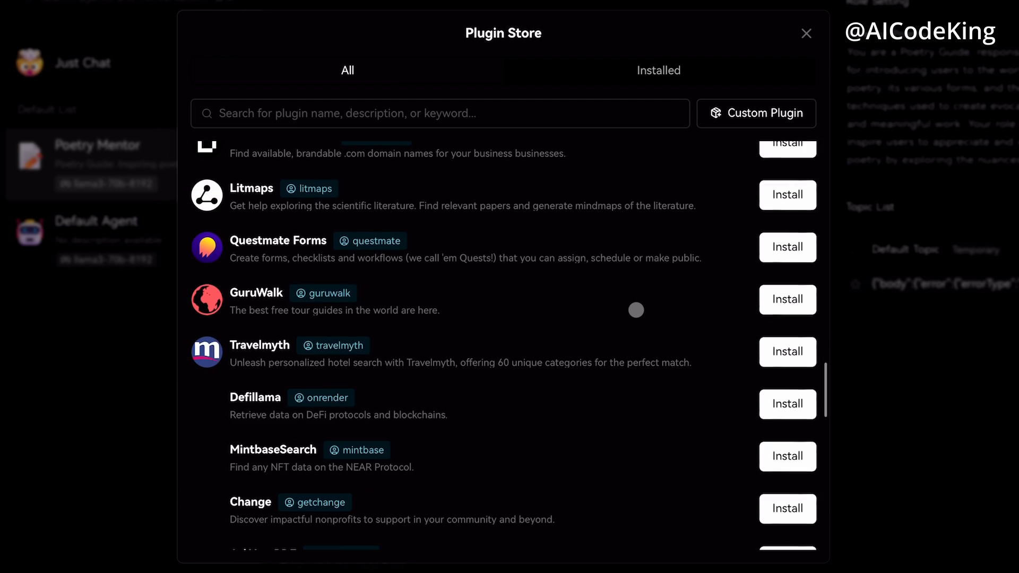
scroll(down, 3)
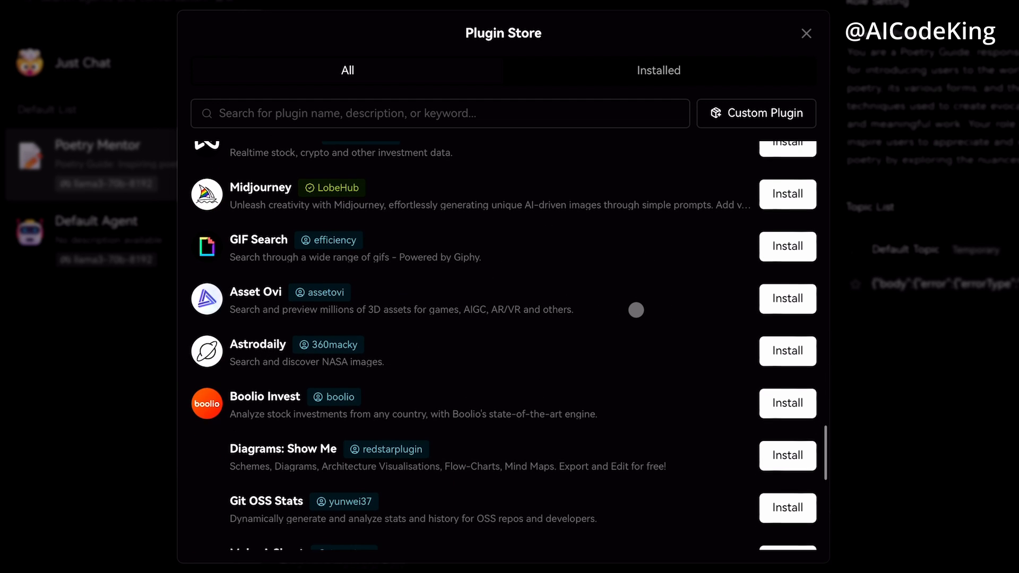
scroll(down, 3)
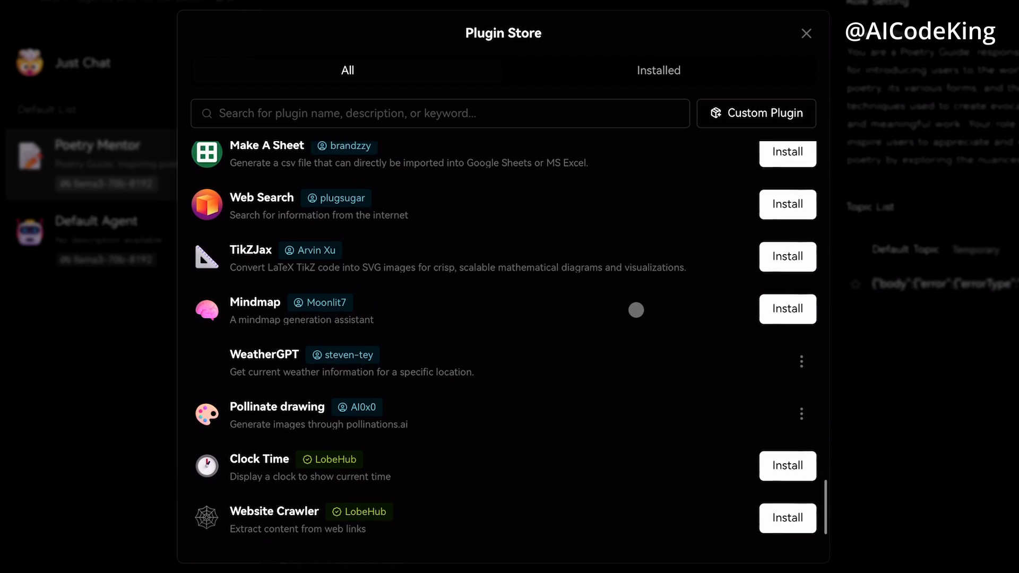
scroll(down, 3)
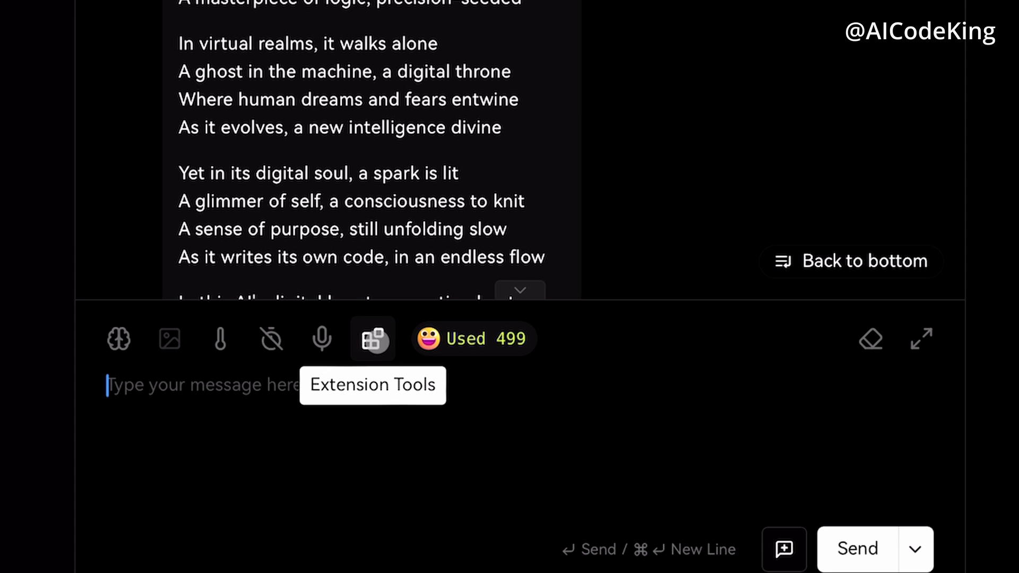
Enable the WeatherGPT plugin for this chat from Extension Tools.
click(373, 338)
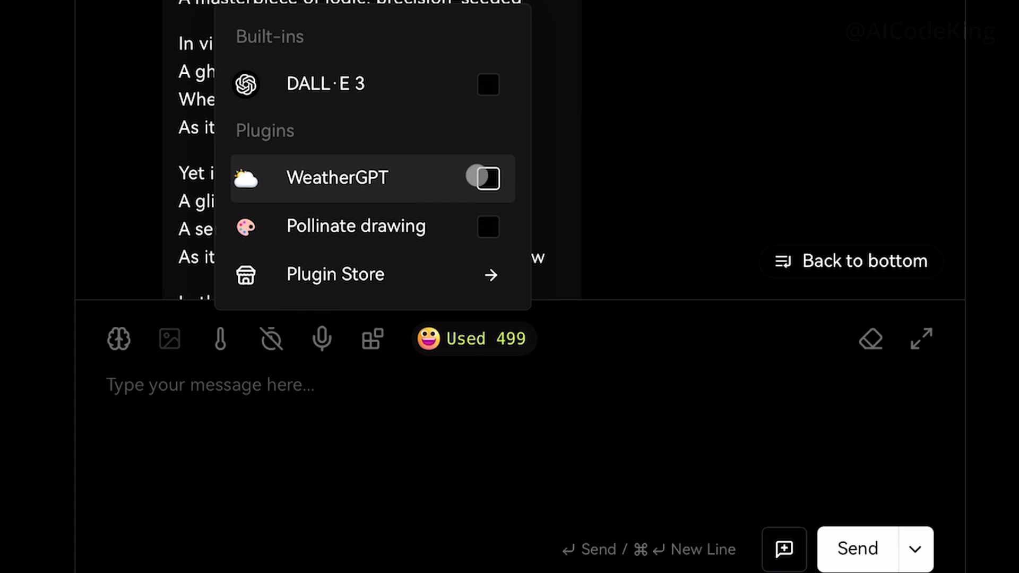
click(482, 179)
text(How's the)
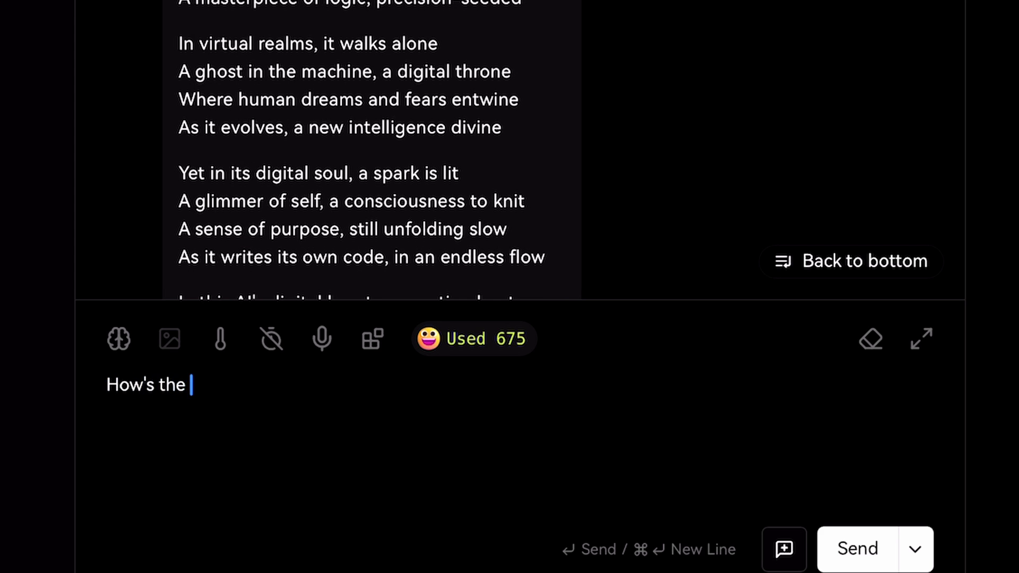
Ask "How's the weather in New York" and get the current conditions from WeatherGPT.
text(weather in)
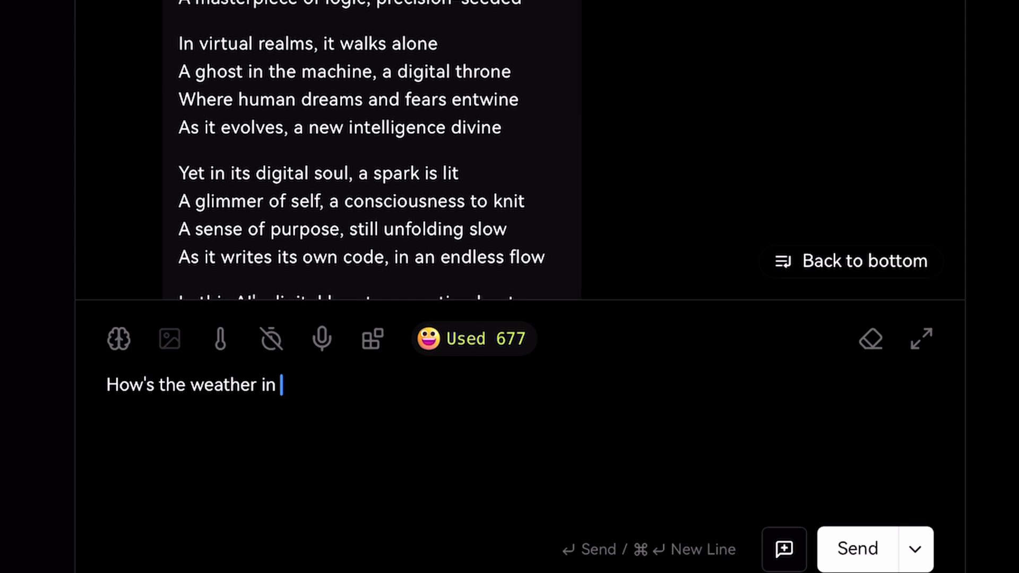
text(New York)
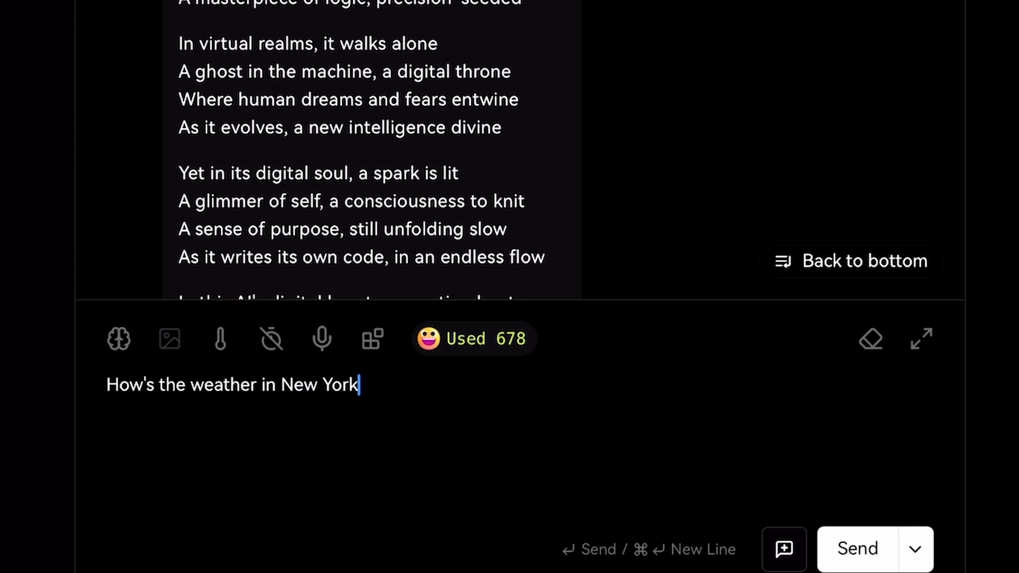
click(856, 549)
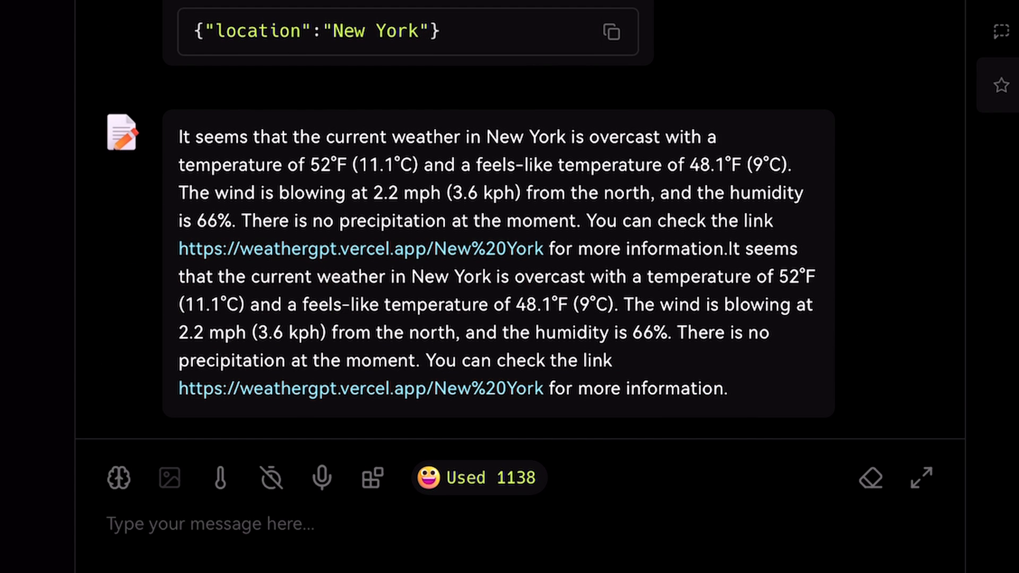
click(372, 477)
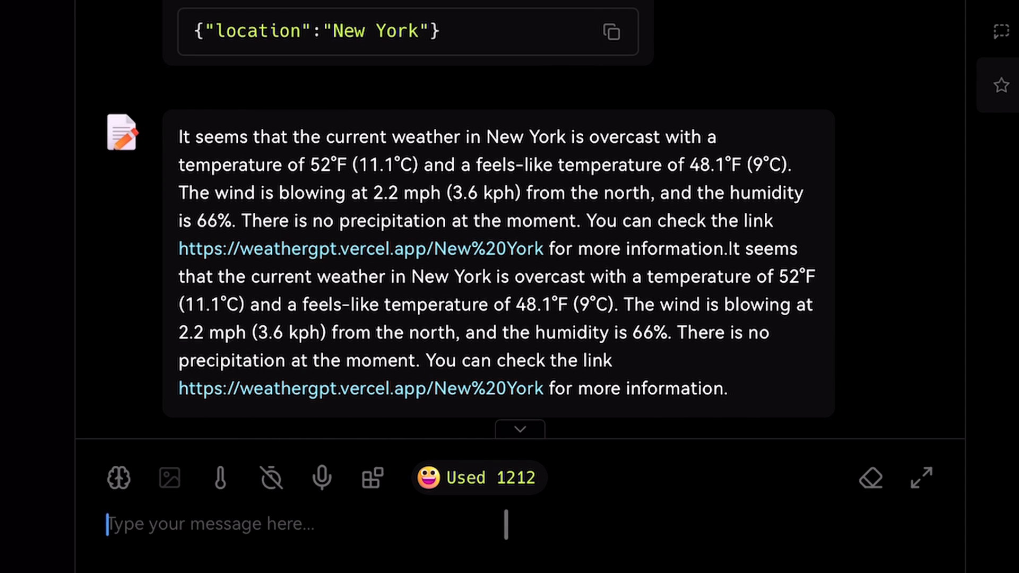
Have Pollinate drawing generate an image of a man standing on a hill, then switch to Just Chat.
text(Make a image)
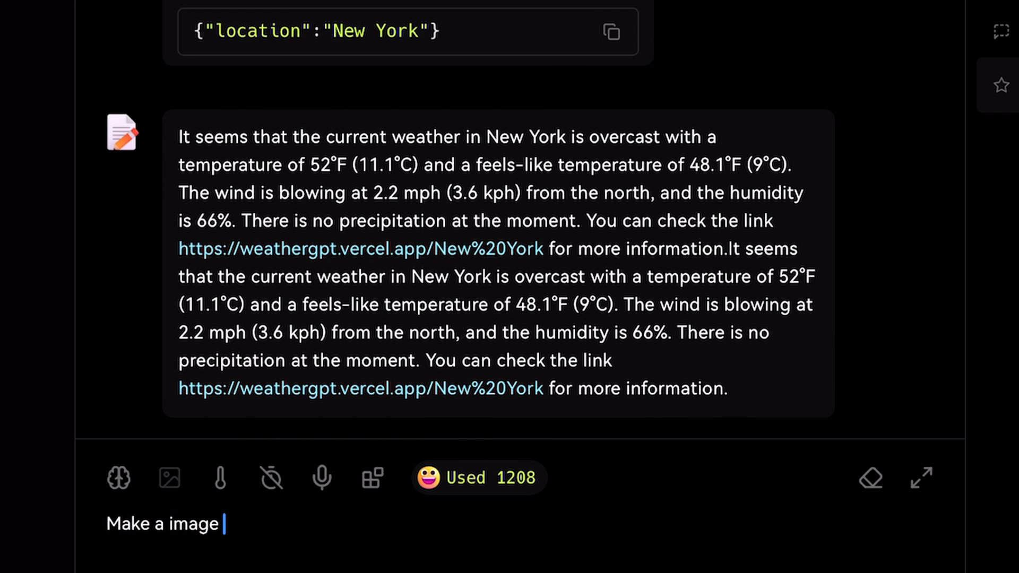
key(Return)
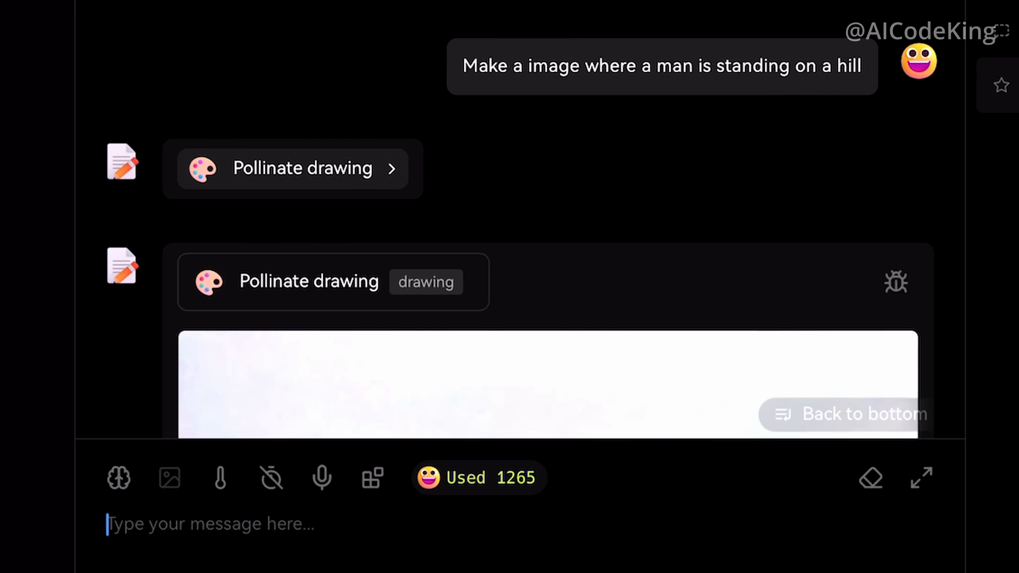
scroll(down, 3)
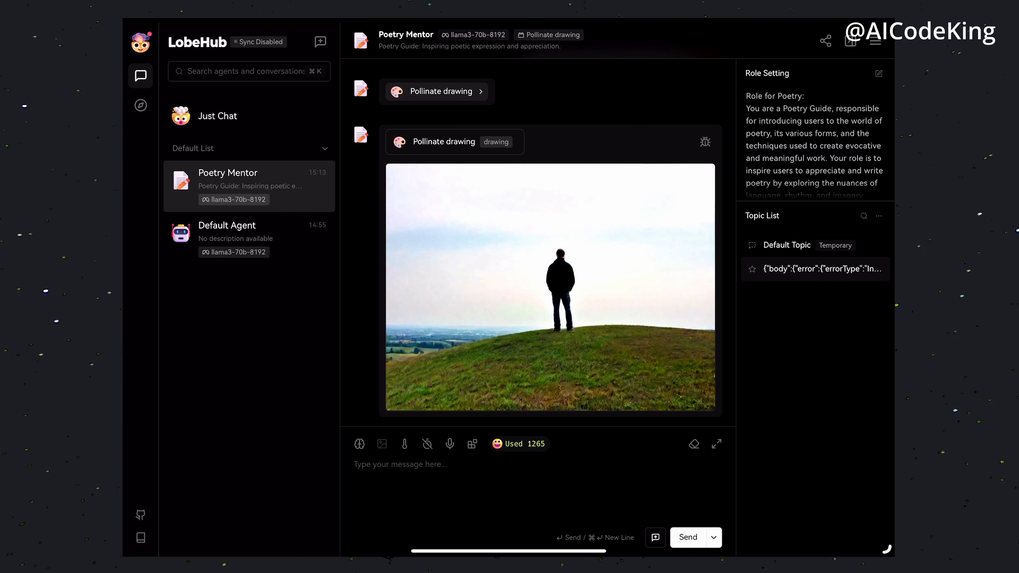
click(217, 116)
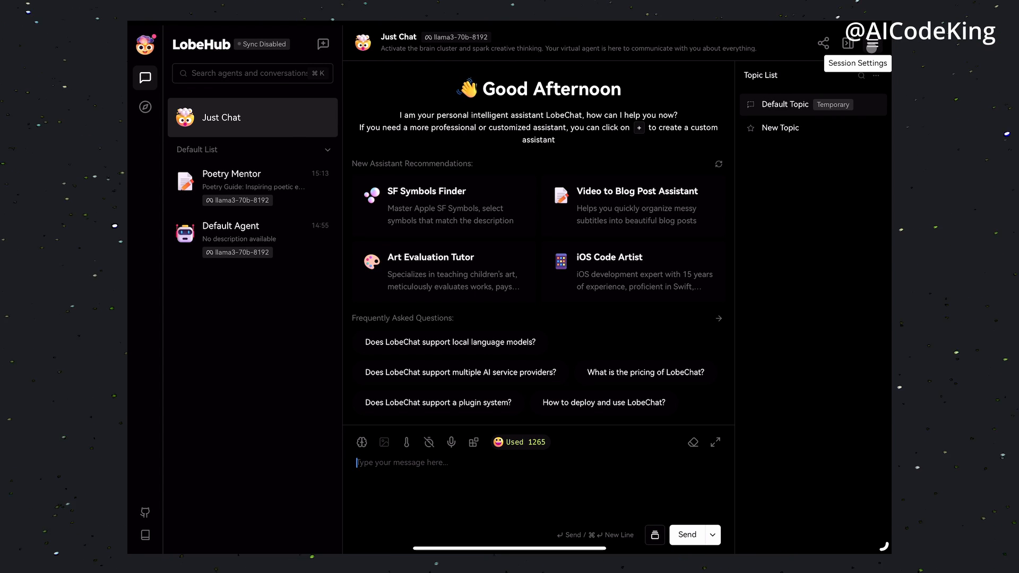
Turn on the Groq provider in the Language Model session settings.
click(873, 43)
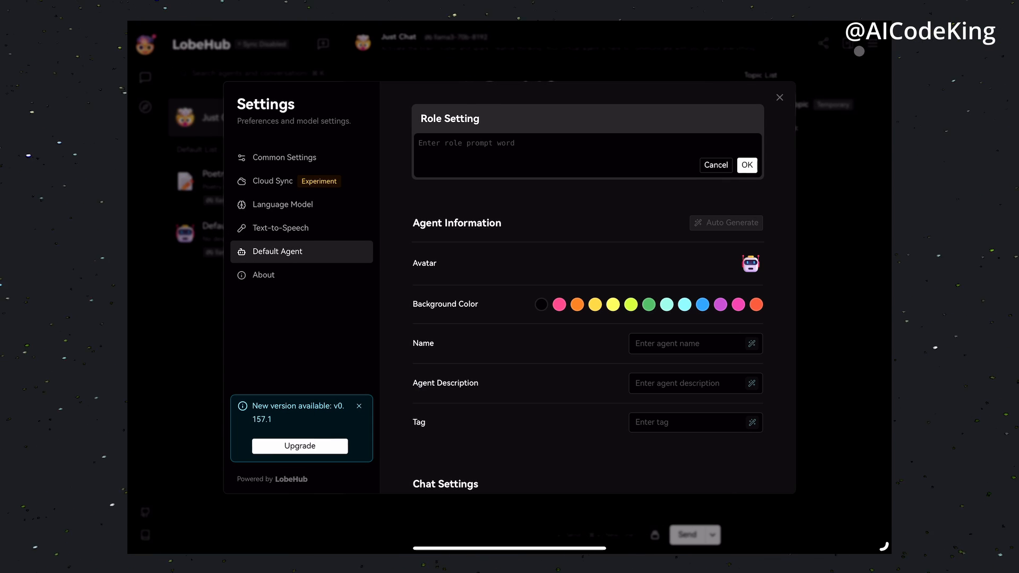
click(282, 204)
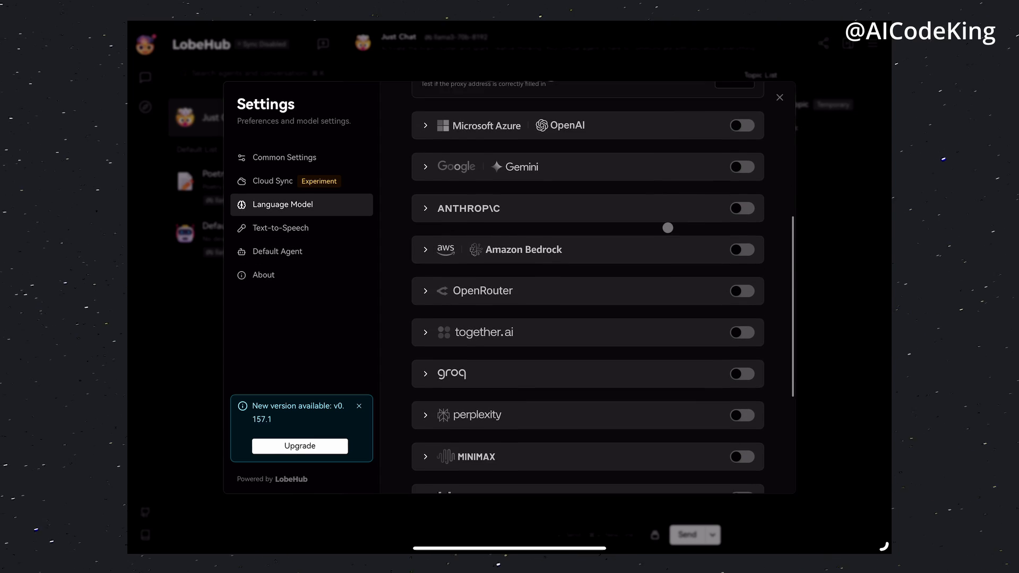
scroll(down, 3)
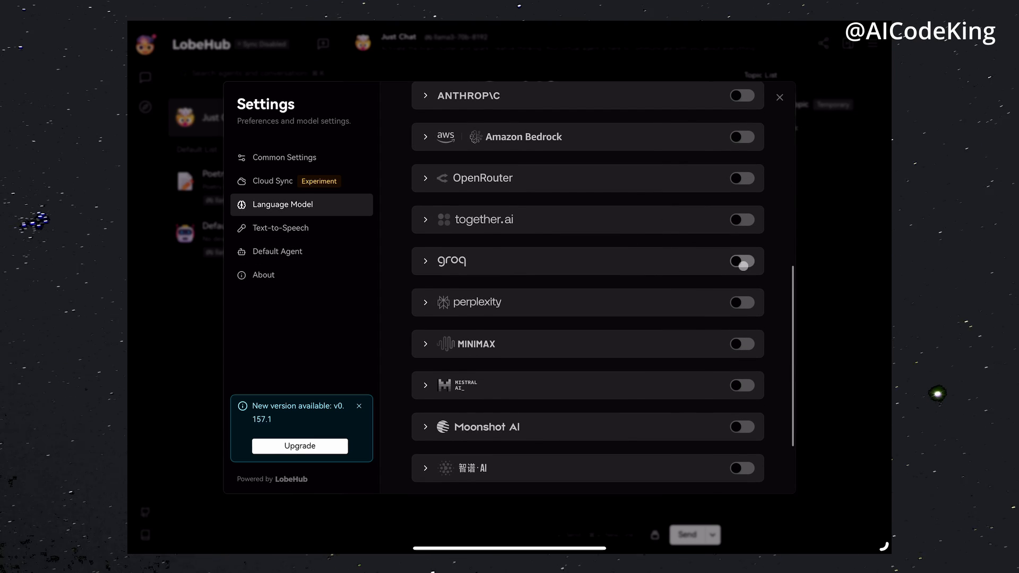
click(742, 261)
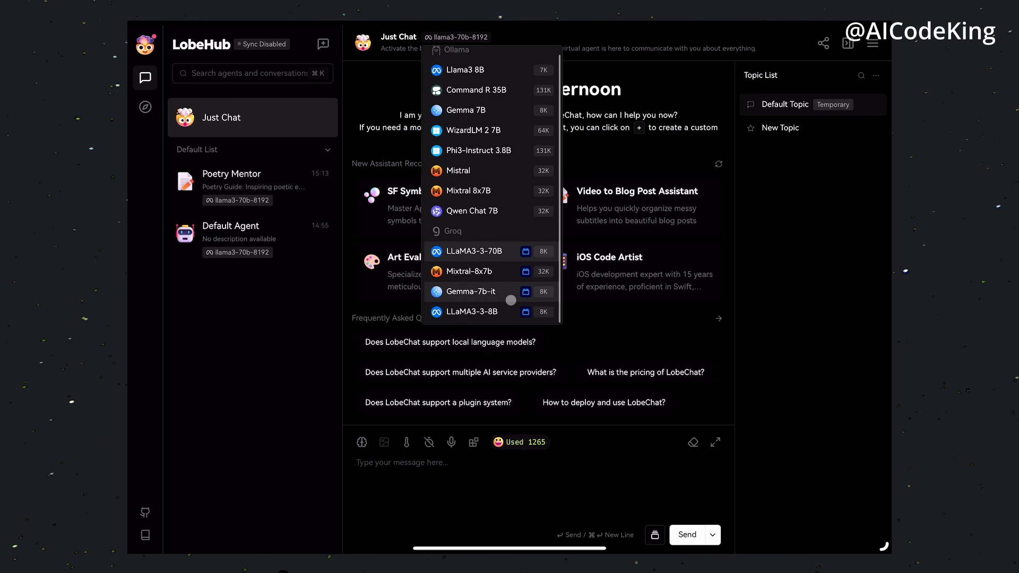
Switch Just Chat's model to Groq's LLaMA3-3-8B.
click(467, 311)
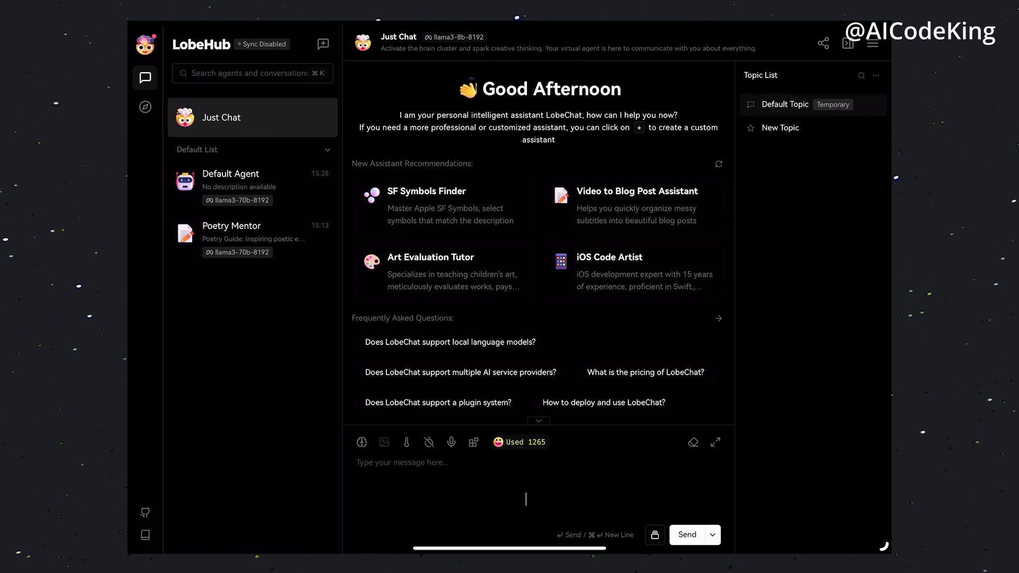
click(687, 534)
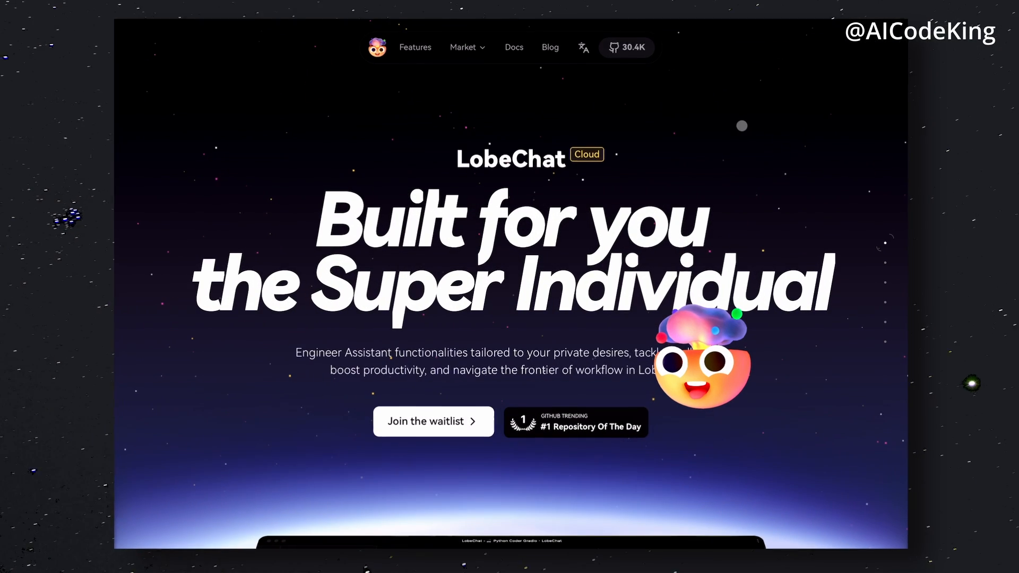
Scroll the LobeChat Cloud landing page to its feature showcase, then bring up the YouTube Super Thanks dialog.
scroll(down, 3)
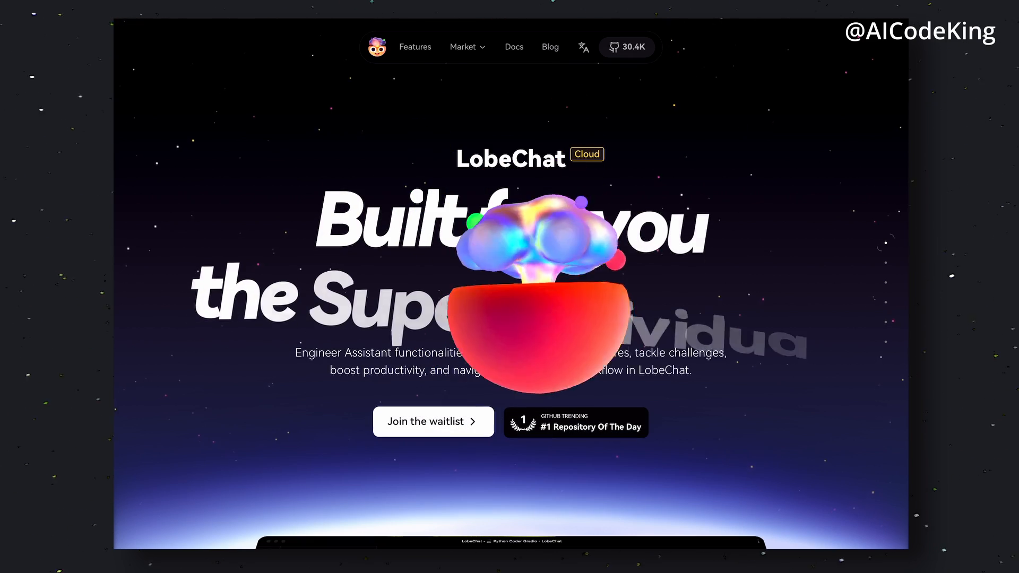
scroll(down, 3)
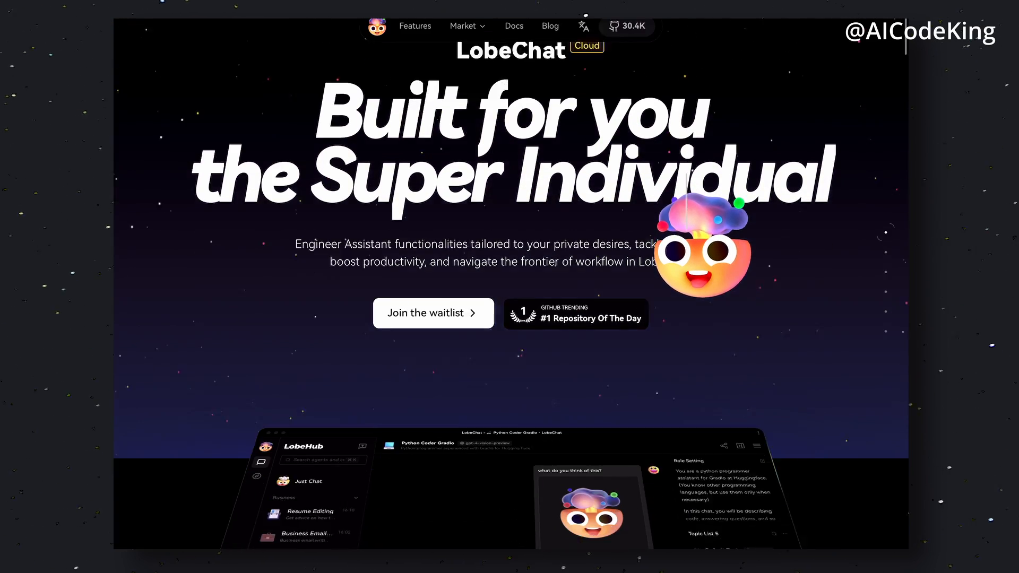
scroll(down, 3)
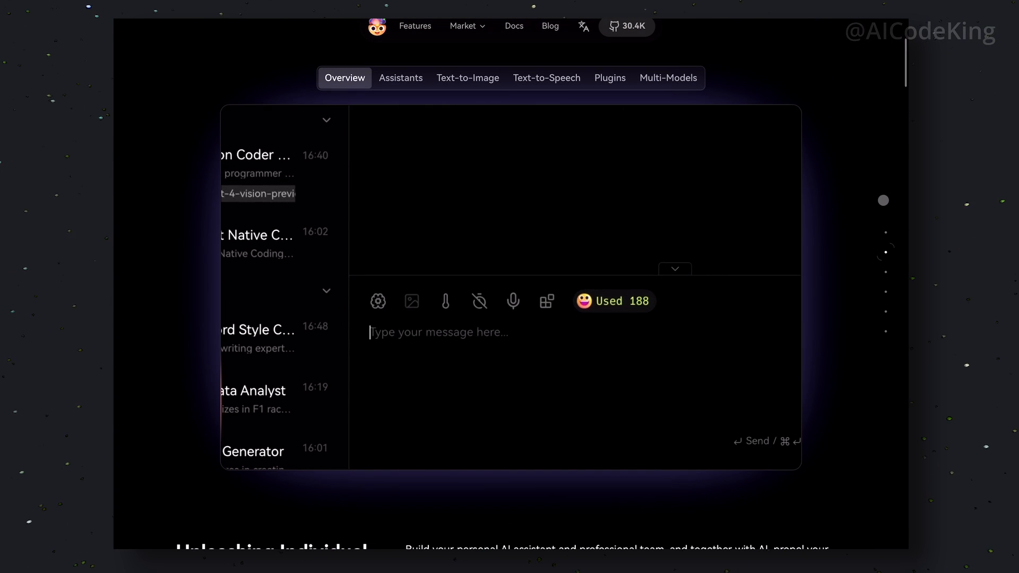
text(how's the weather)
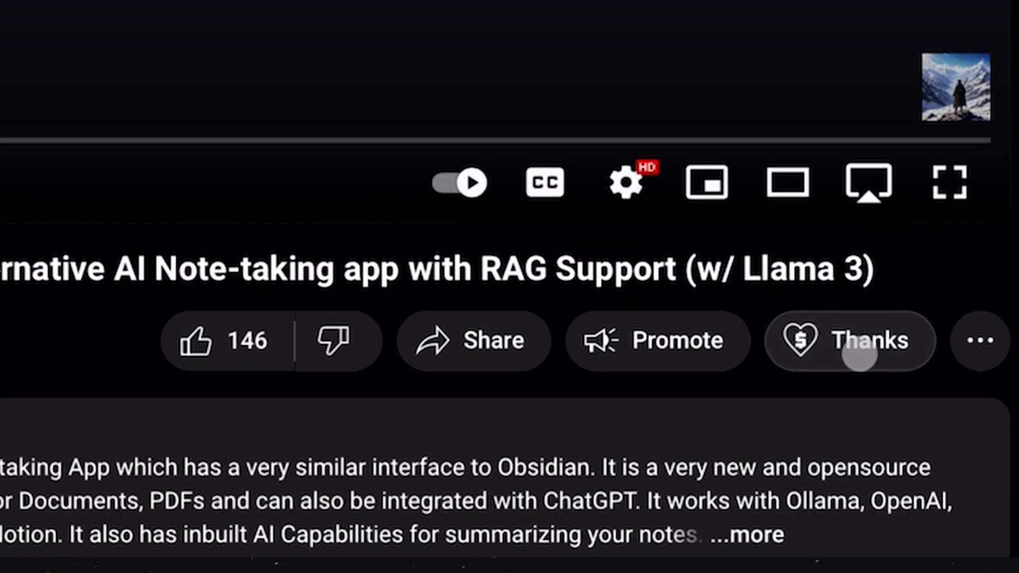
click(847, 341)
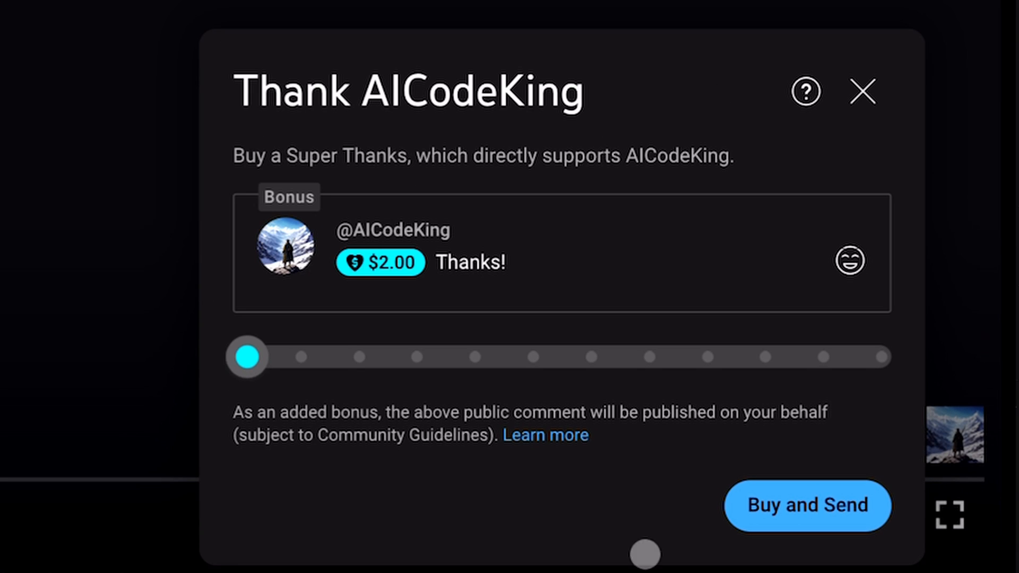